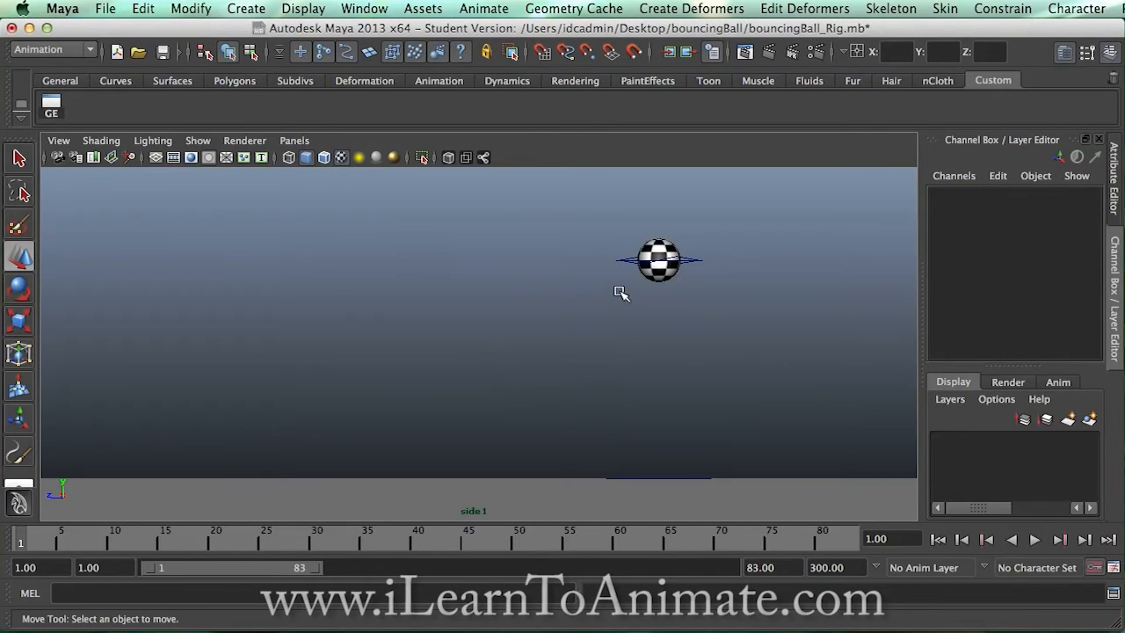
{"action": "mouse_move", "coordinate": [657, 281]}
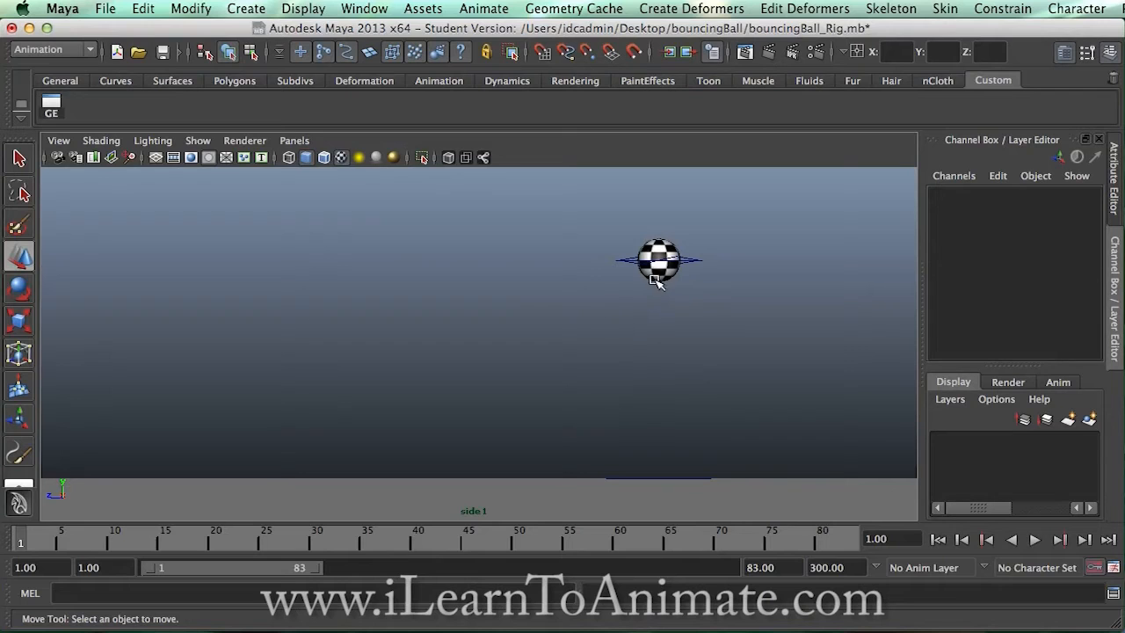
{"action": "mouse_move", "coordinate": [675, 277]}
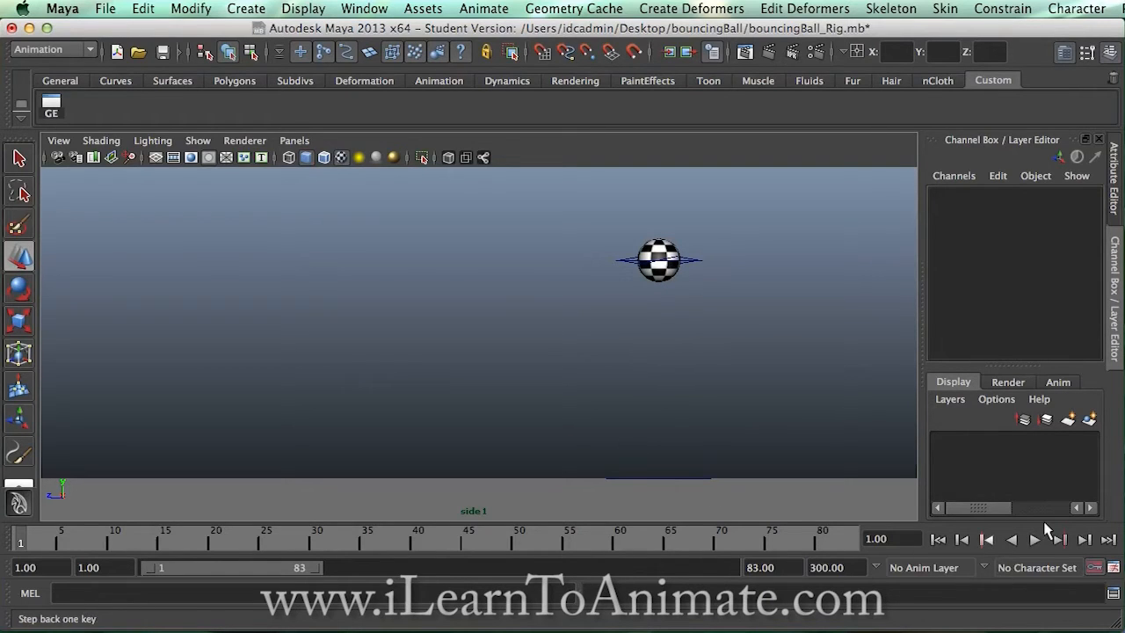
Step back to the last key at frame 66, with the ball on the ground.
{"action": "left_click", "coordinate": [1036, 540]}
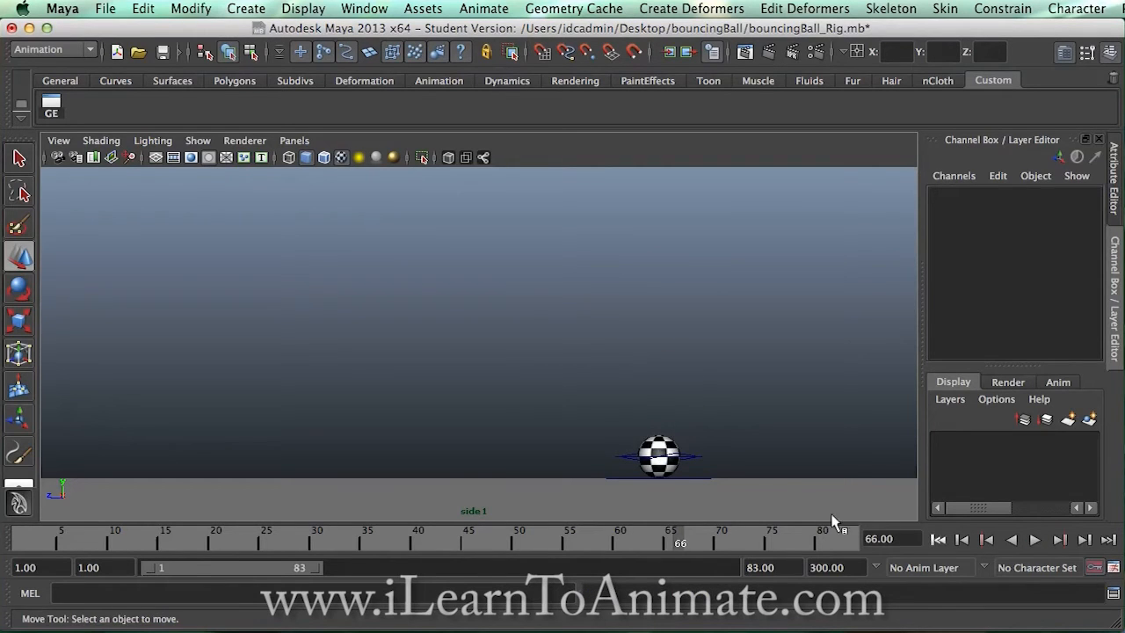
Bring up the time slider's context menu, then the Window menu containing Playblast.
{"action": "right_click", "coordinate": [673, 531]}
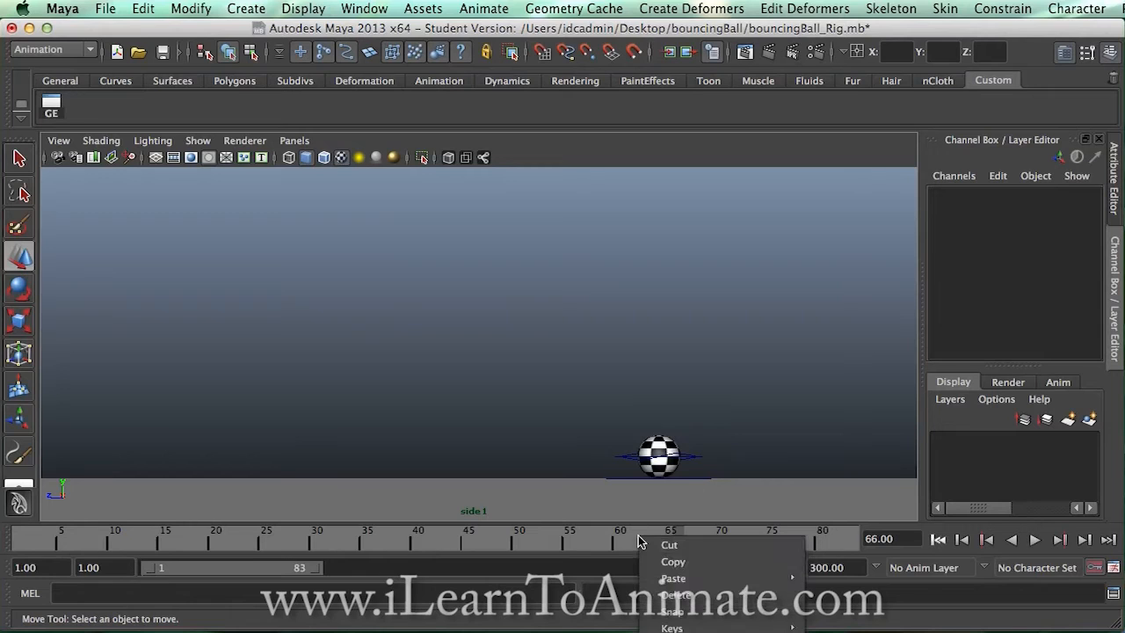
{"action": "mouse_move", "coordinate": [668, 545]}
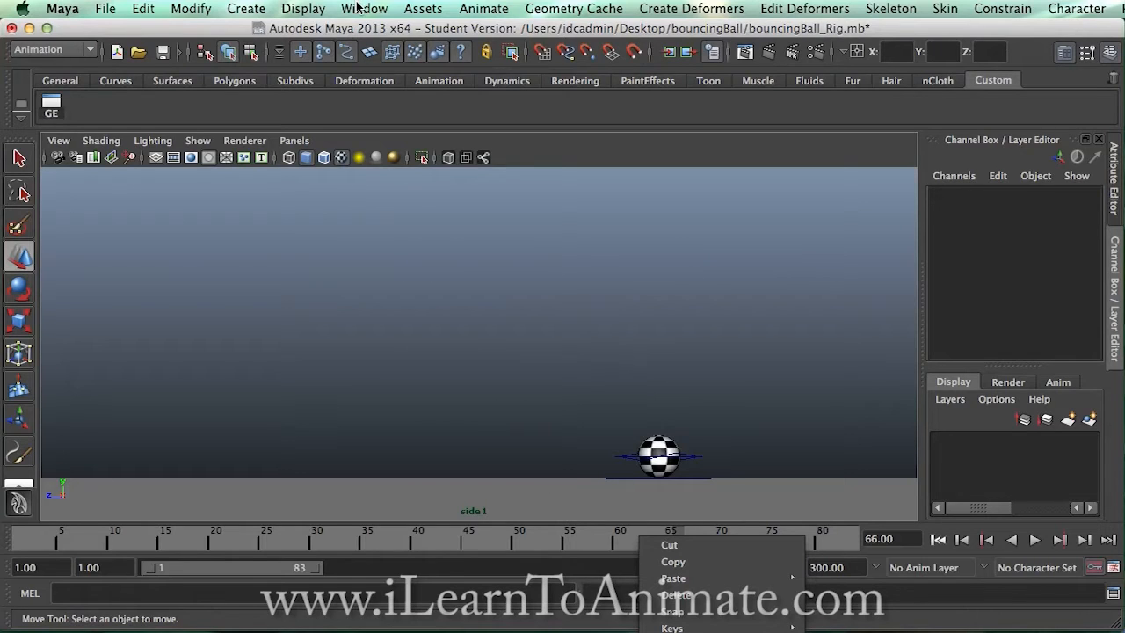
{"action": "left_click", "coordinate": [363, 8]}
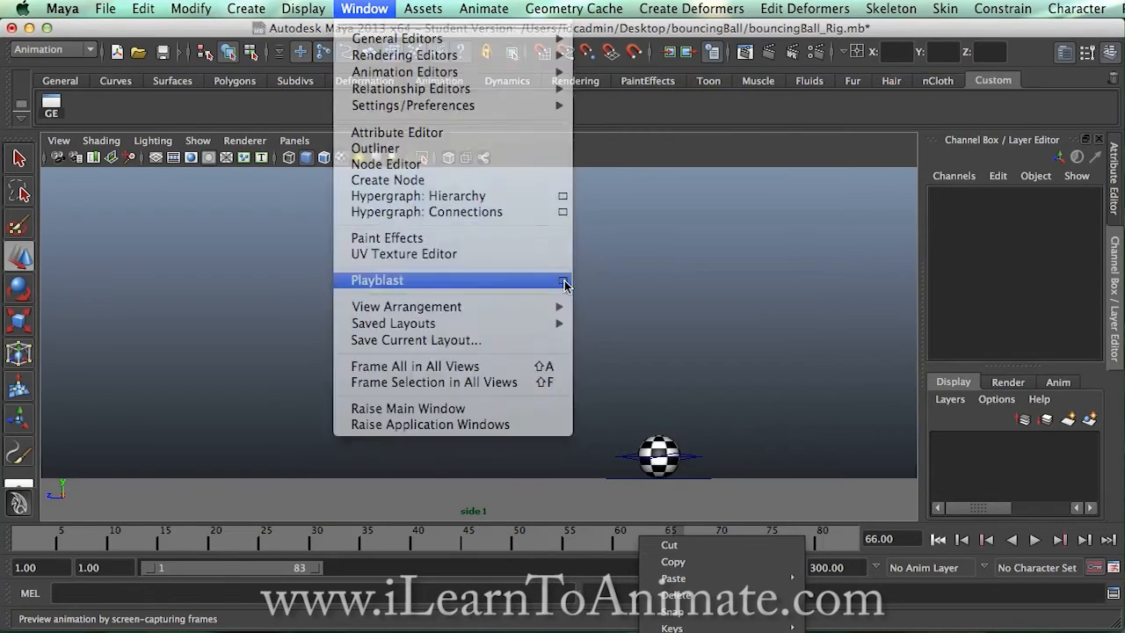
Open the Playblast option box from the Window menu.
{"action": "left_click", "coordinate": [563, 280]}
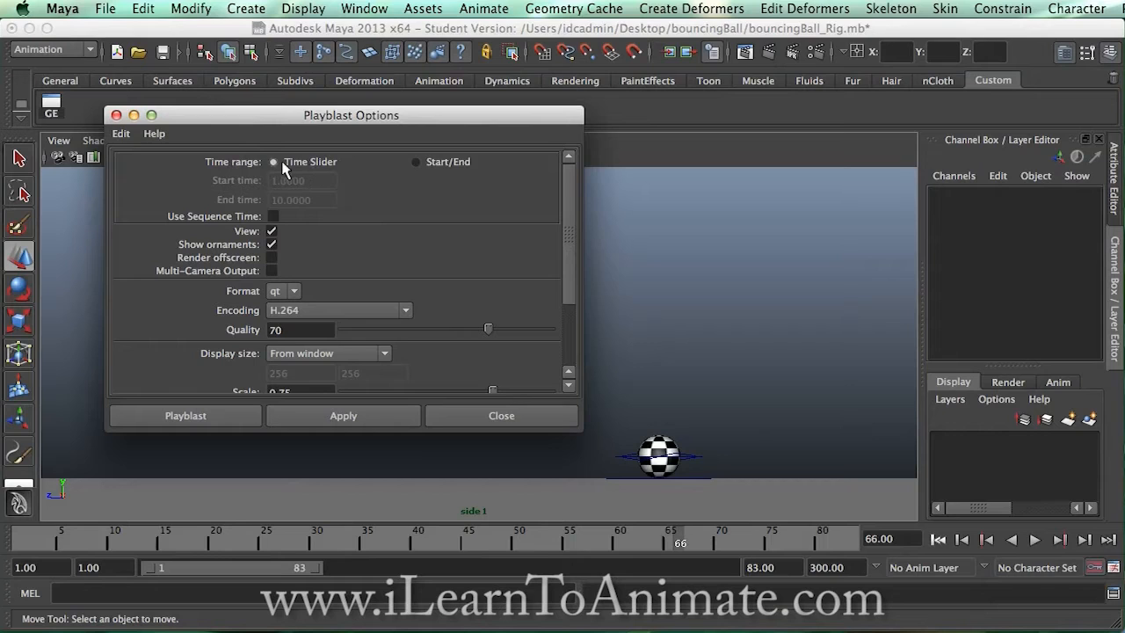
{"action": "mouse_move", "coordinate": [308, 176]}
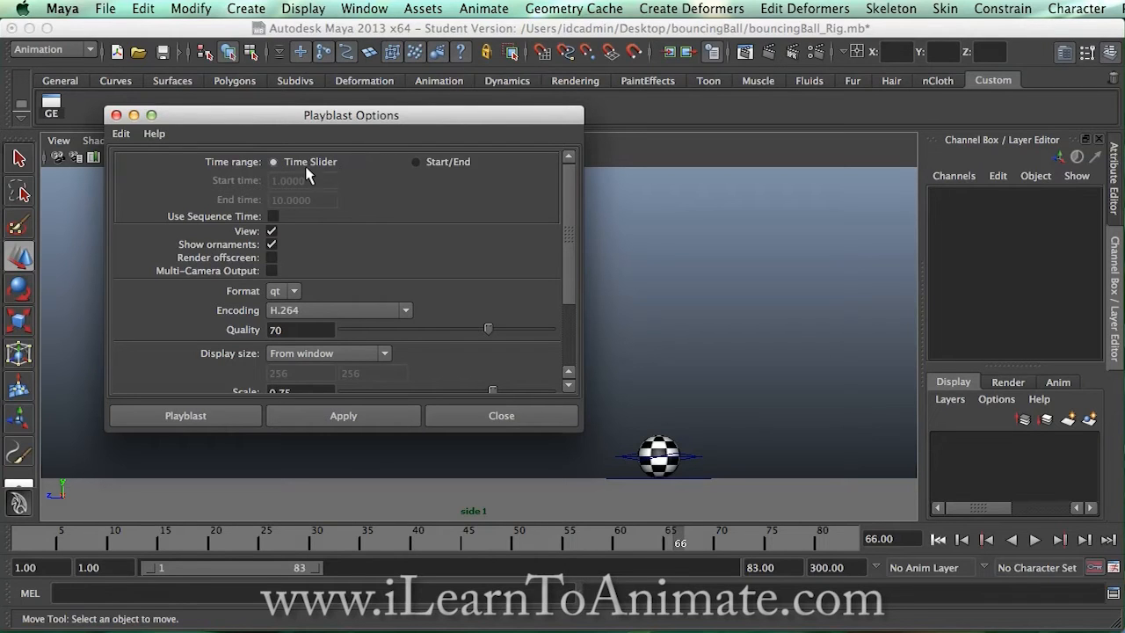
{"action": "mouse_move", "coordinate": [299, 169]}
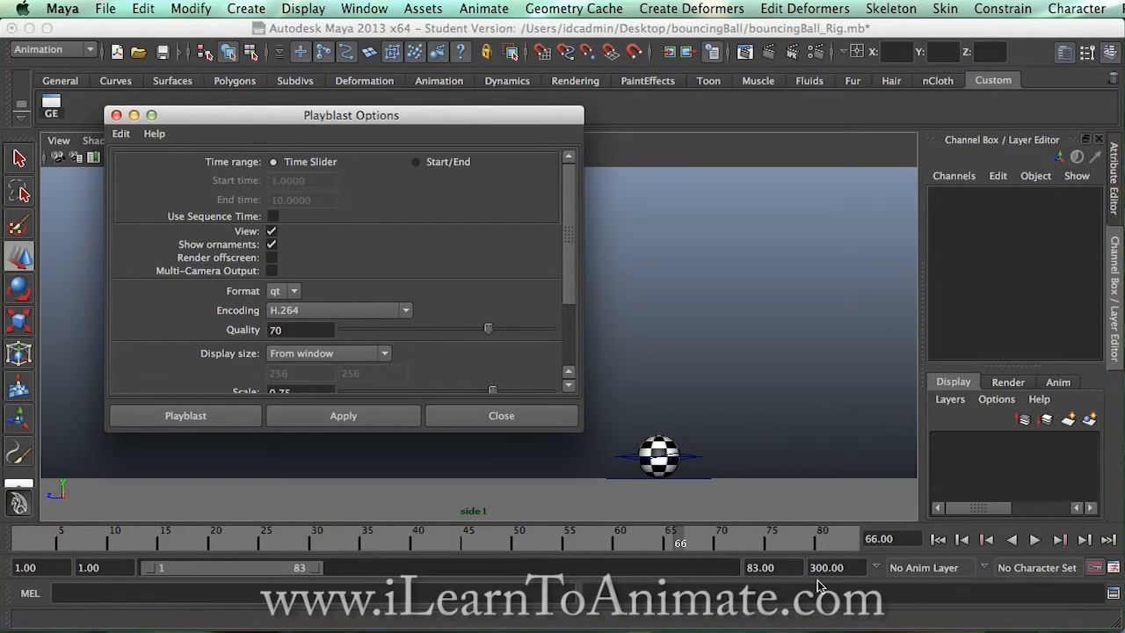
{"action": "mouse_move", "coordinate": [468, 566]}
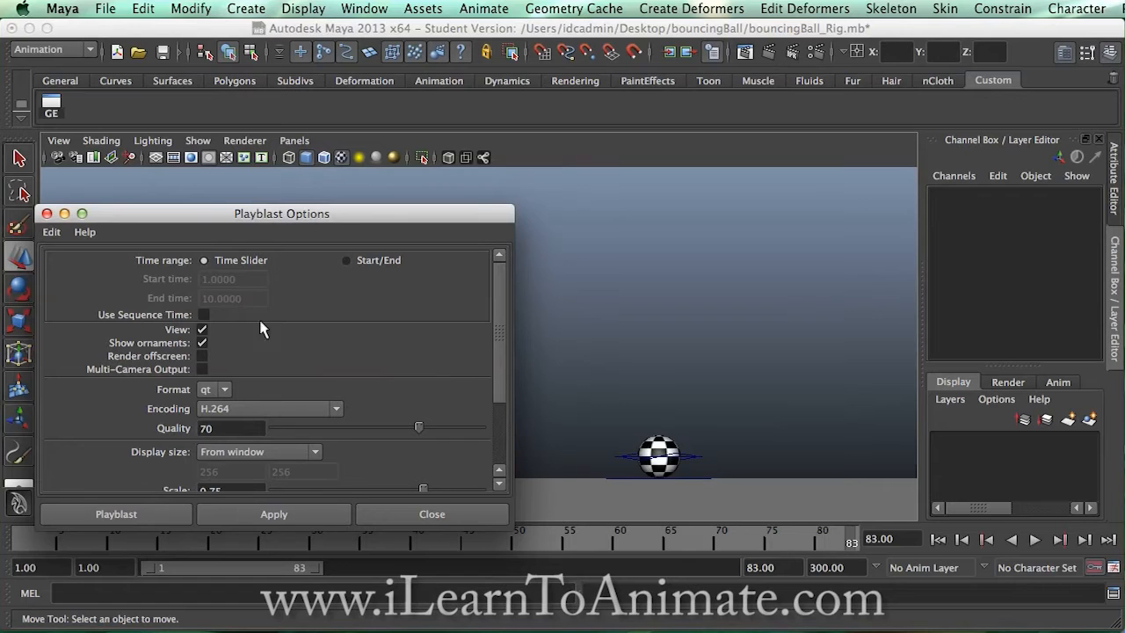
{"action": "mouse_move", "coordinate": [382, 220]}
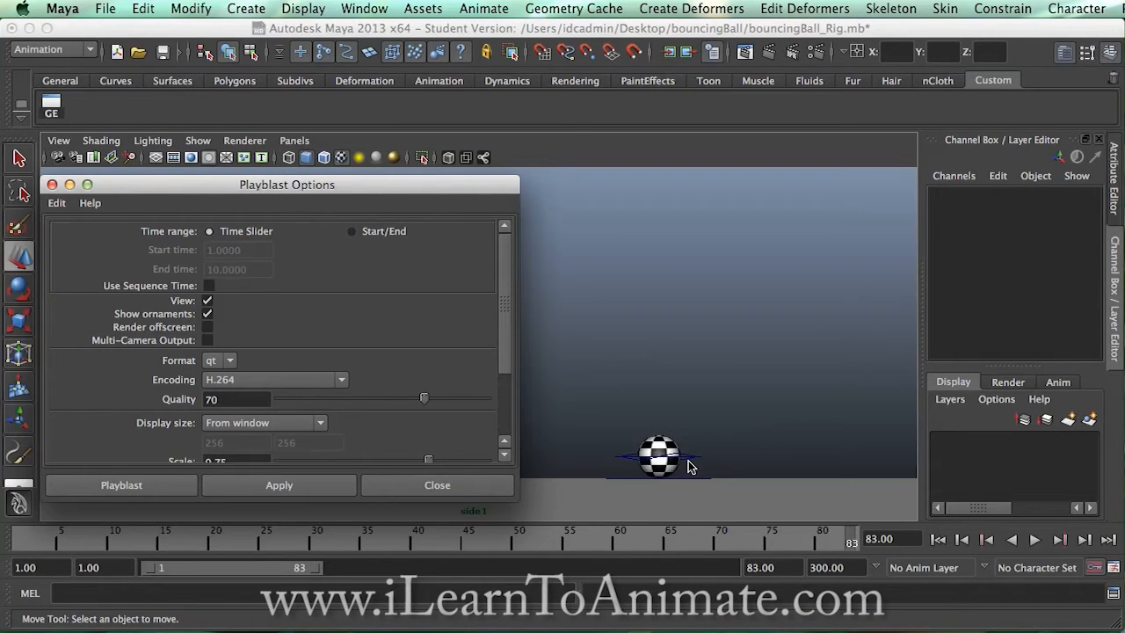
{"action": "mouse_move", "coordinate": [702, 463]}
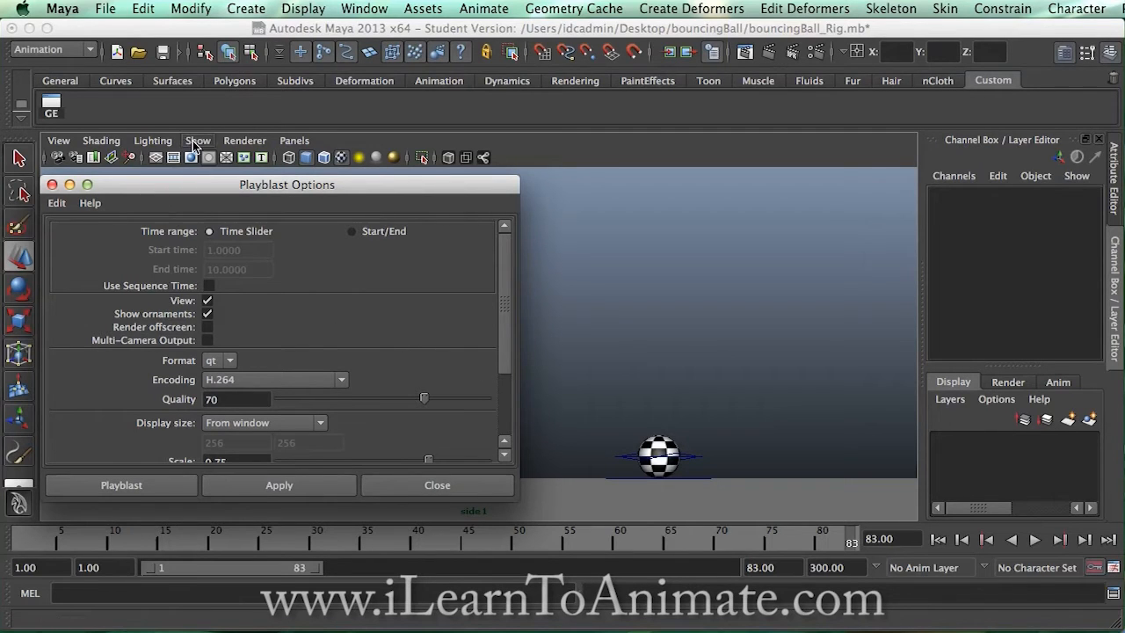
Use the viewport Show menu to turn off NURBS curves.
{"action": "left_click", "coordinate": [197, 139]}
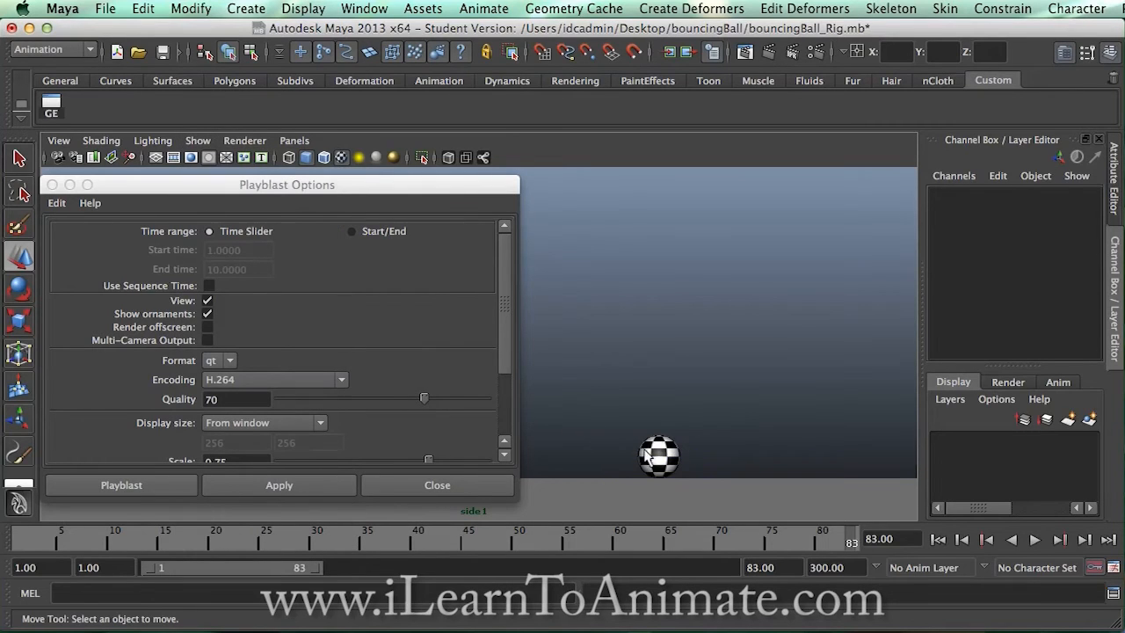
{"action": "mouse_move", "coordinate": [350, 183]}
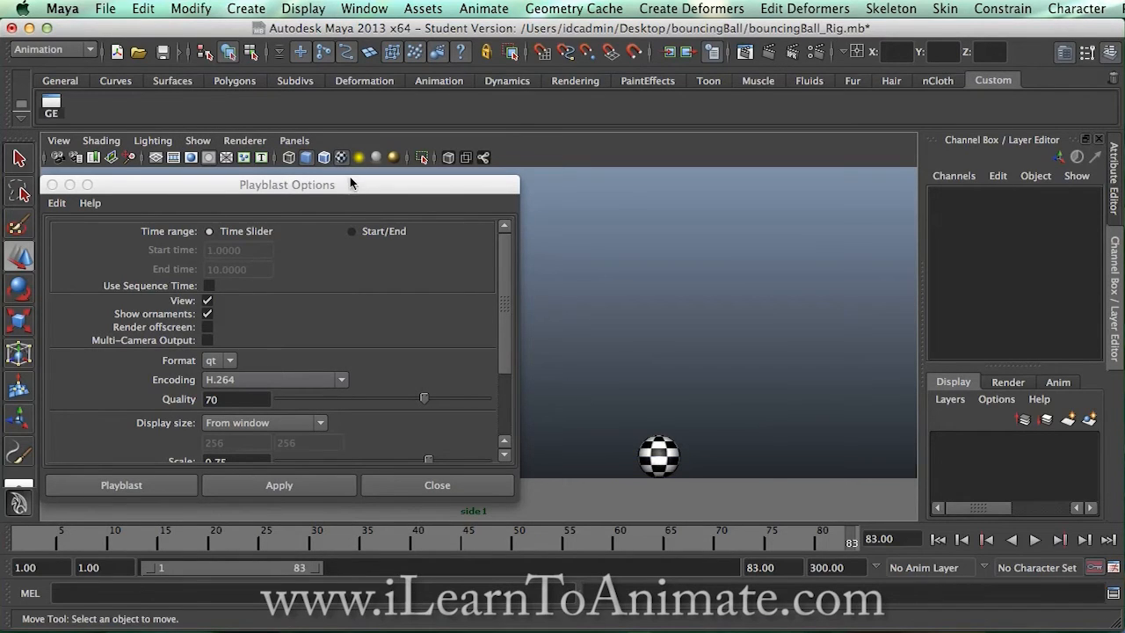
Keep the playblast Format as qt and list the Display size options.
{"action": "scroll", "scroll_direction": "down", "scroll_amount": 3}
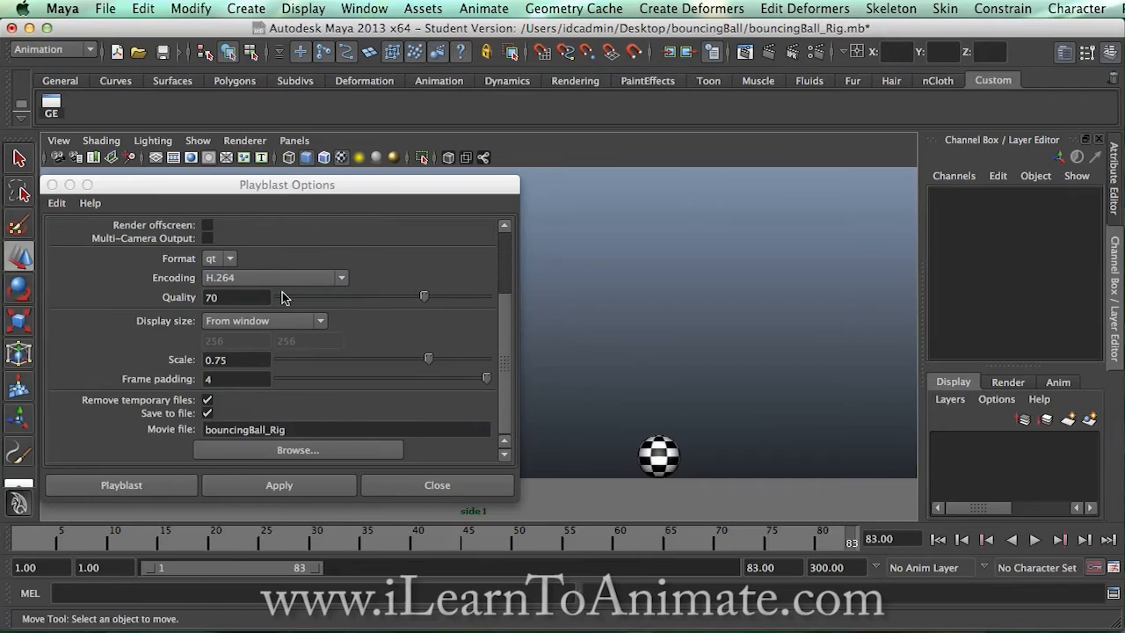
{"action": "left_click", "coordinate": [220, 257]}
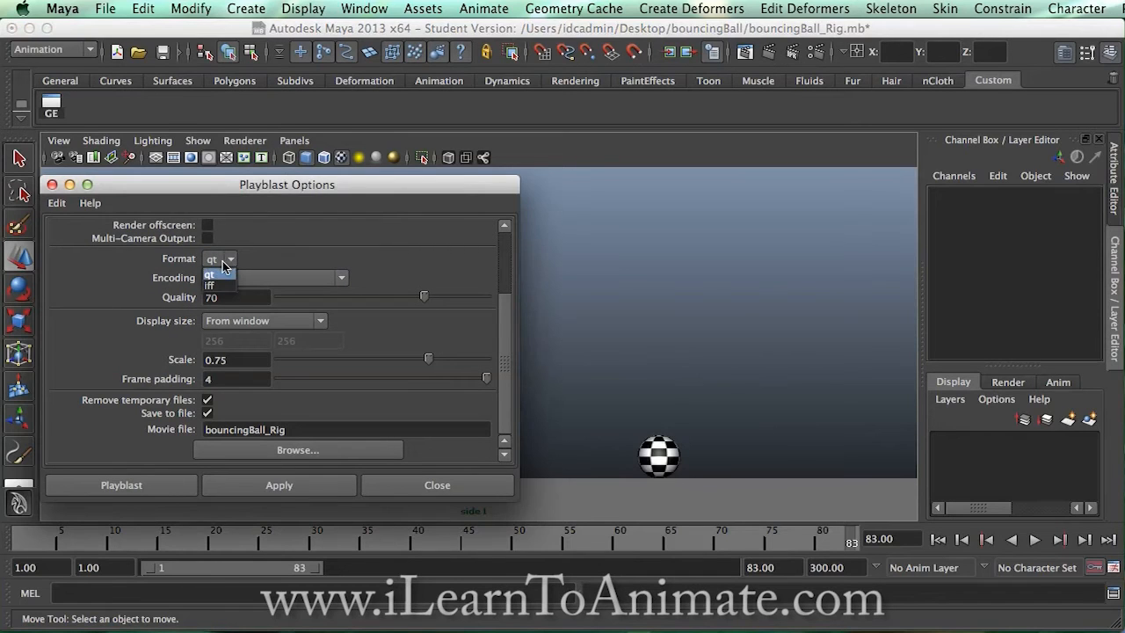
{"action": "left_click", "coordinate": [211, 273]}
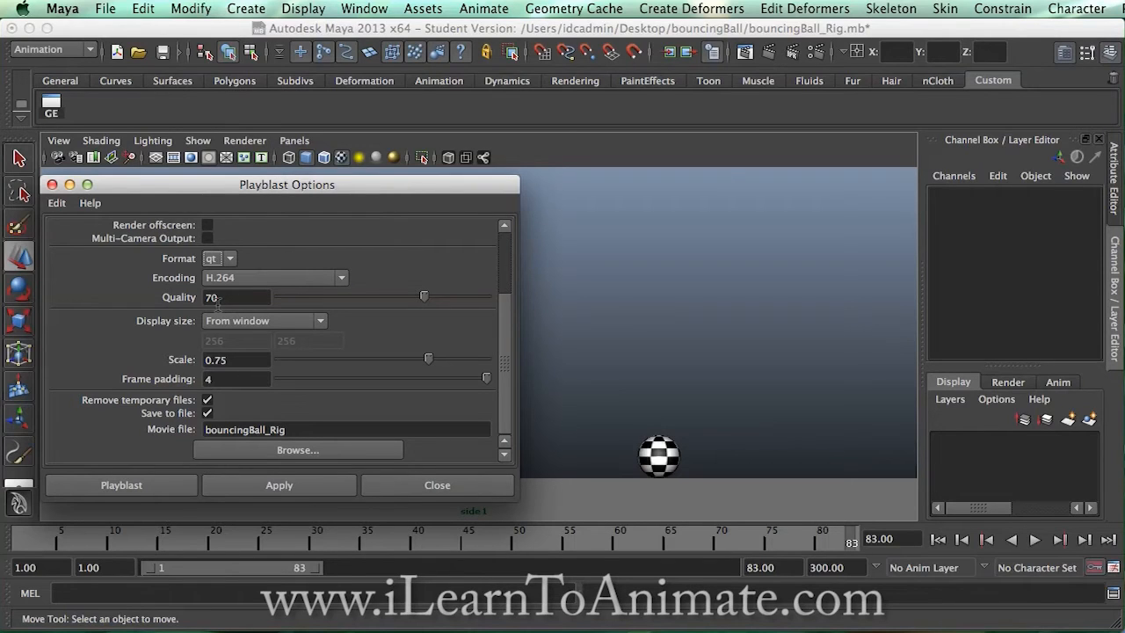
{"action": "left_click", "coordinate": [264, 320]}
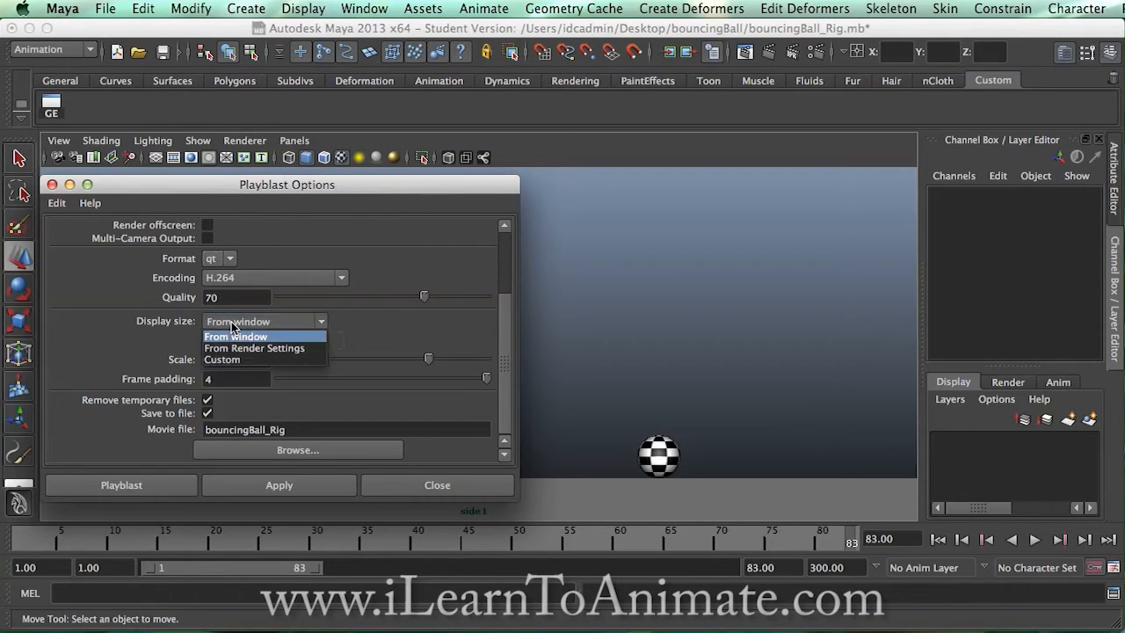
{"action": "mouse_move", "coordinate": [232, 359]}
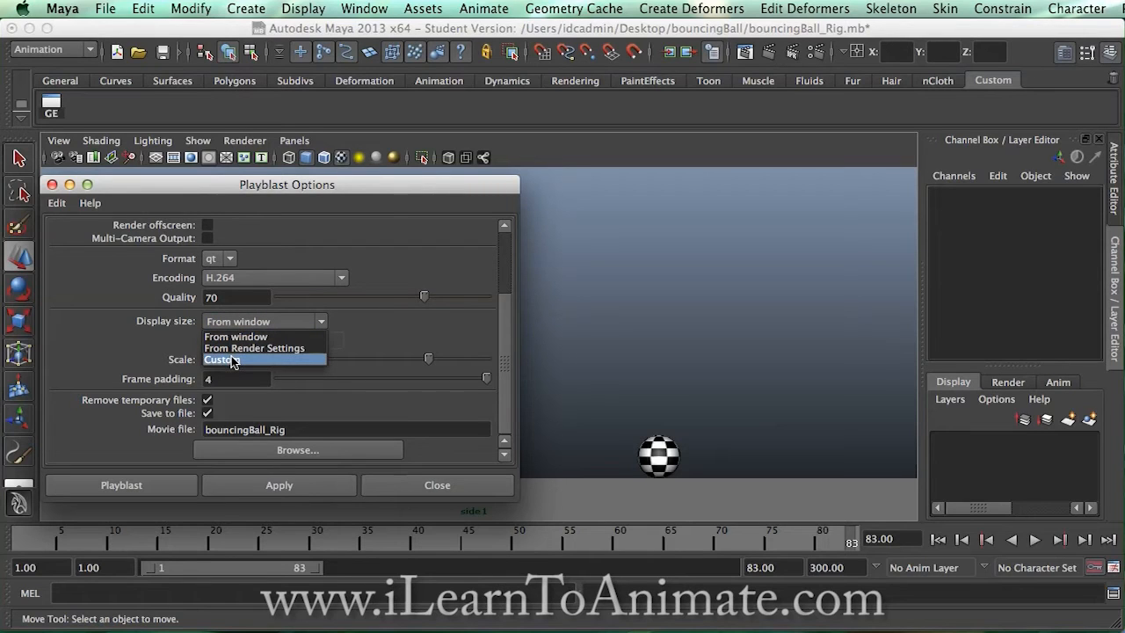
Set Display size to Custom 640×480 and playblast Scale to 1.00.
{"action": "left_click", "coordinate": [221, 358]}
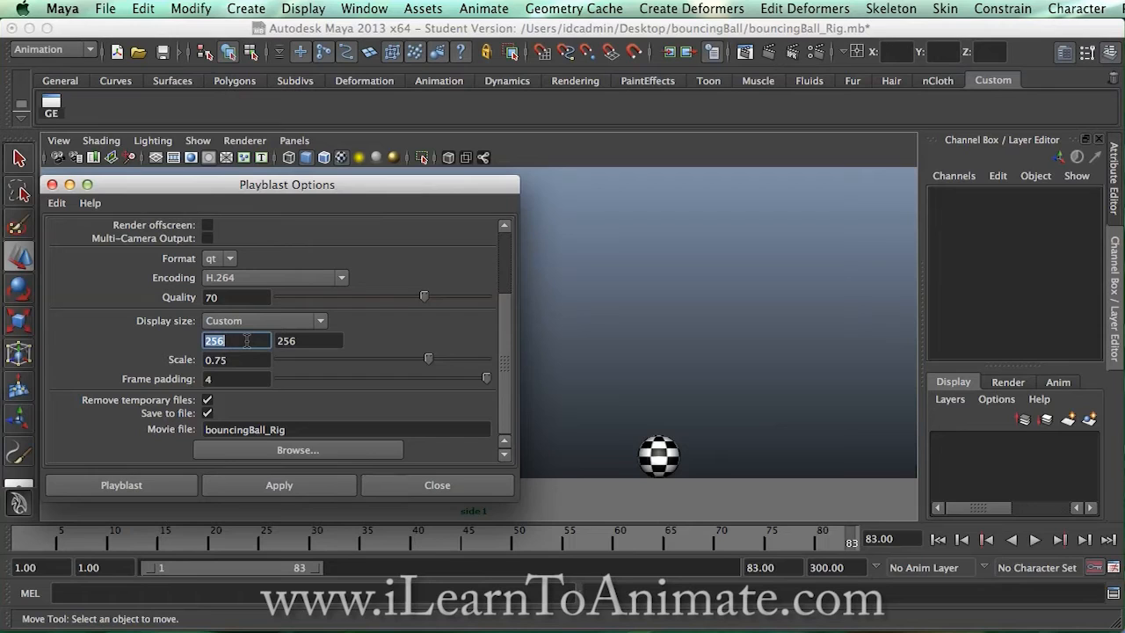
{"action": "type", "text": "480"}
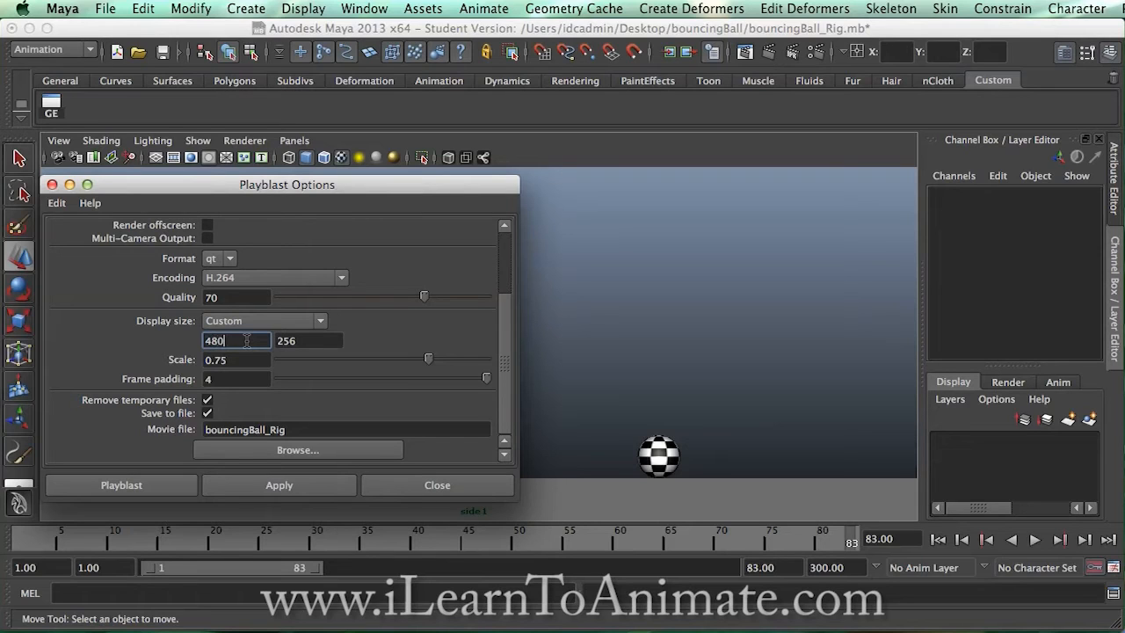
{"action": "type", "text": "6"}
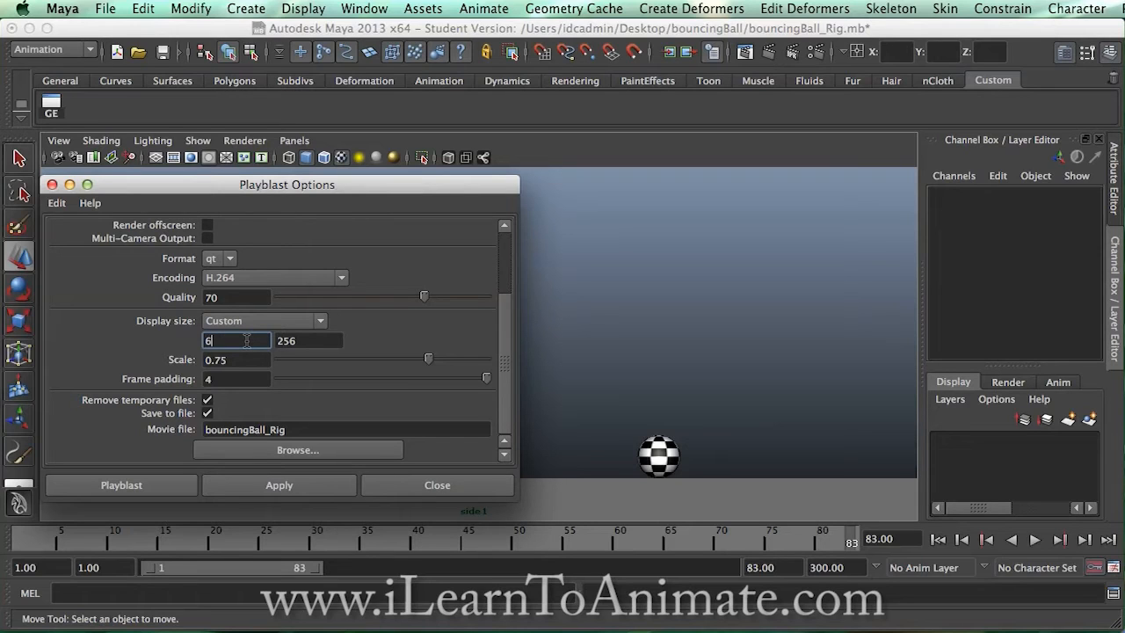
{"action": "type", "text": "640"}
{"action": "left_click", "coordinate": [307, 340]}
{"action": "type", "text": "480"}
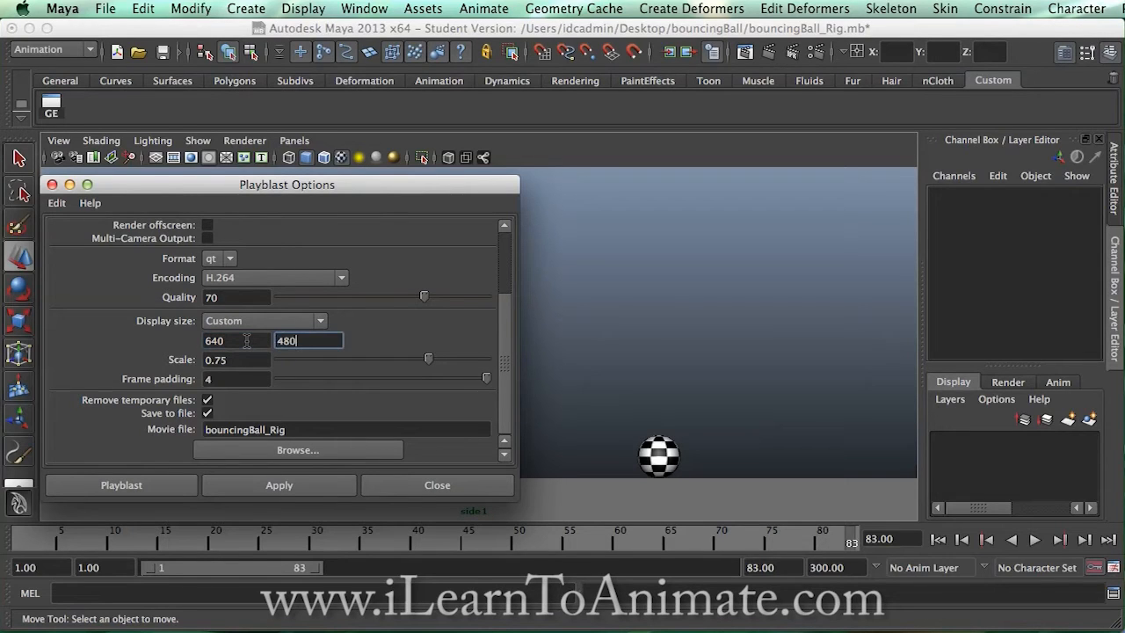
{"action": "left_click", "coordinate": [236, 360]}
{"action": "type", "text": "1"}
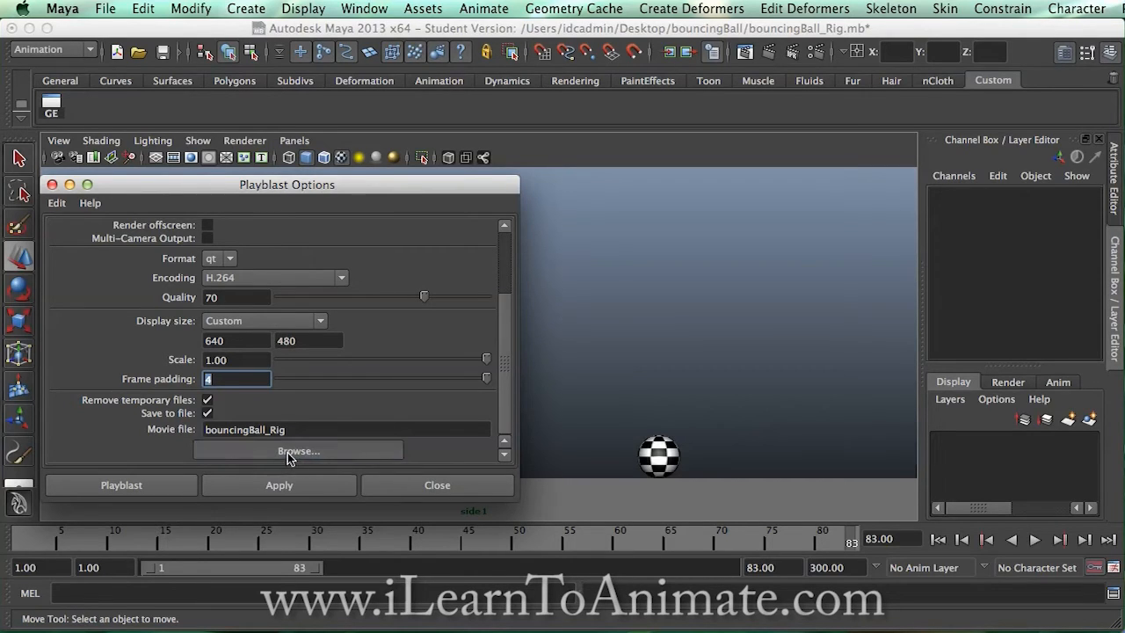
Browse into Desktop/bouncingBall and name the movie file bouncingball01.
{"action": "left_click", "coordinate": [298, 450]}
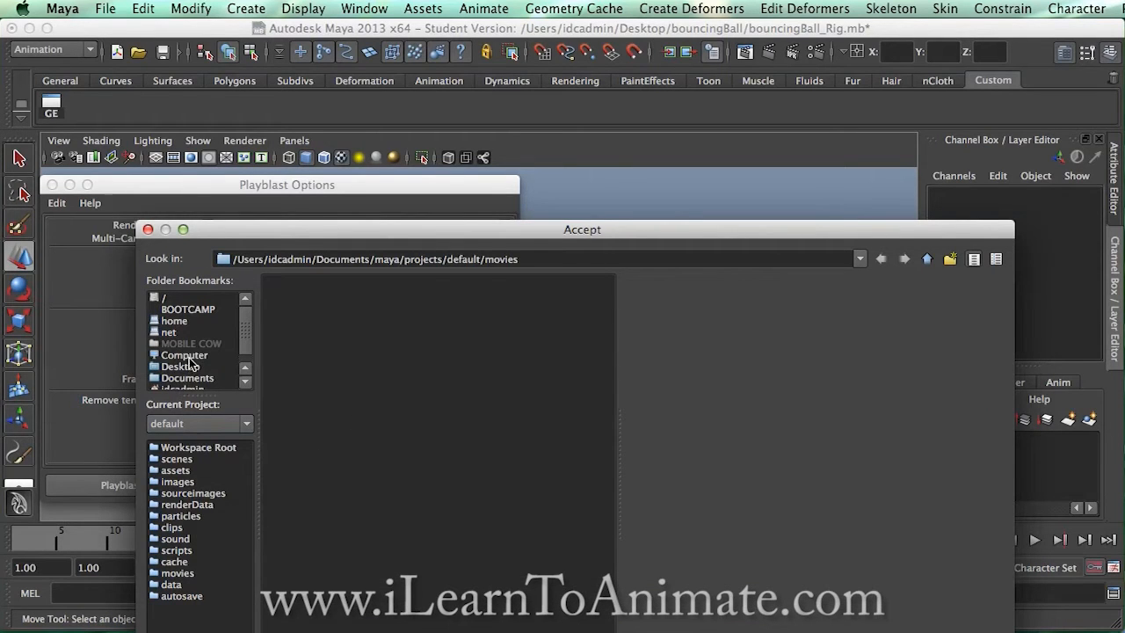
{"action": "left_click", "coordinate": [181, 366]}
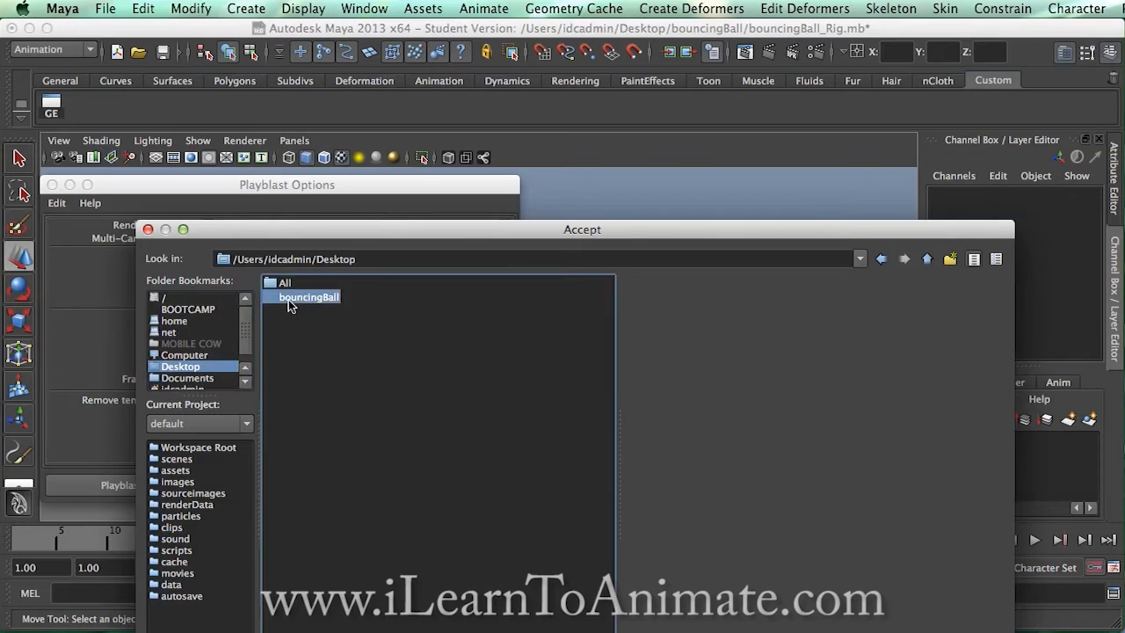
{"action": "double_click", "coordinate": [310, 296]}
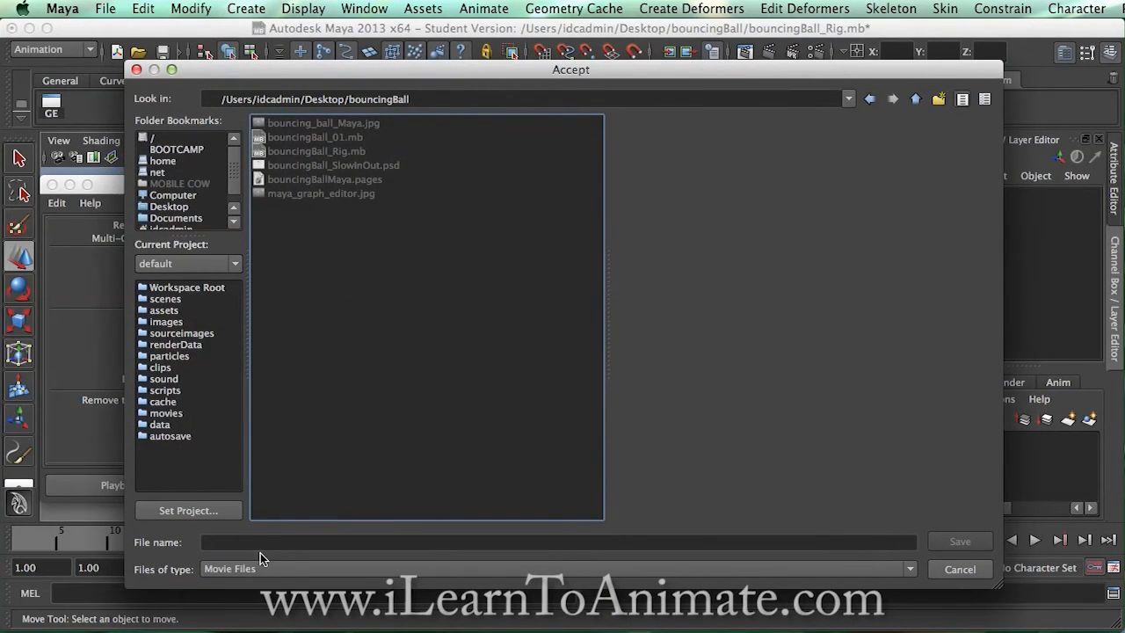
{"action": "type", "text": "bouncingball"}
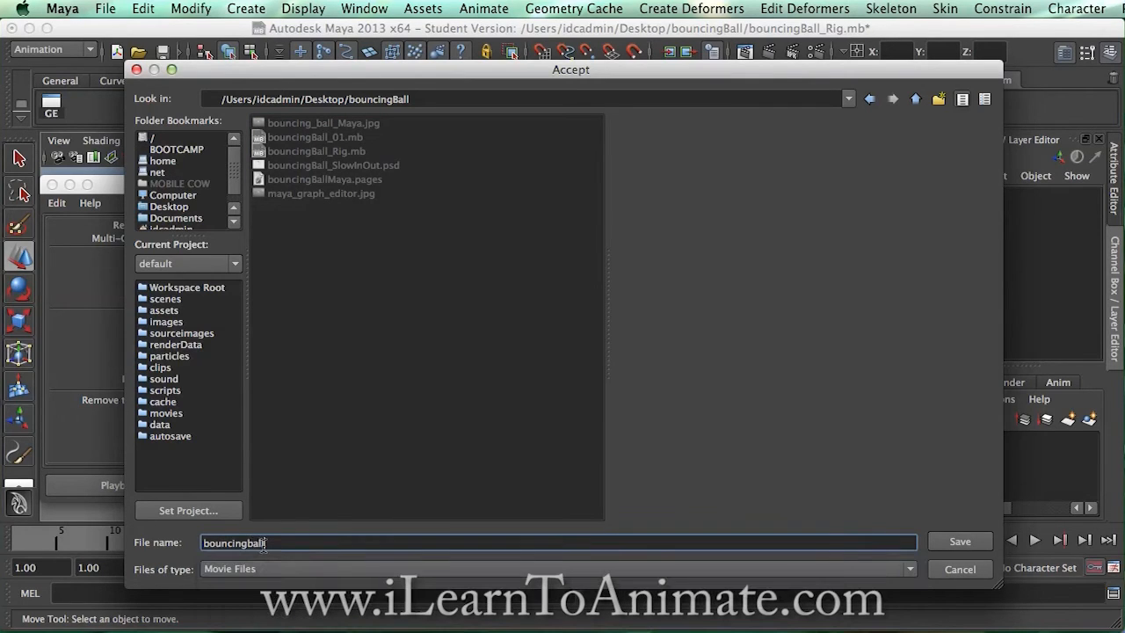
{"action": "type", "text": "-1"}
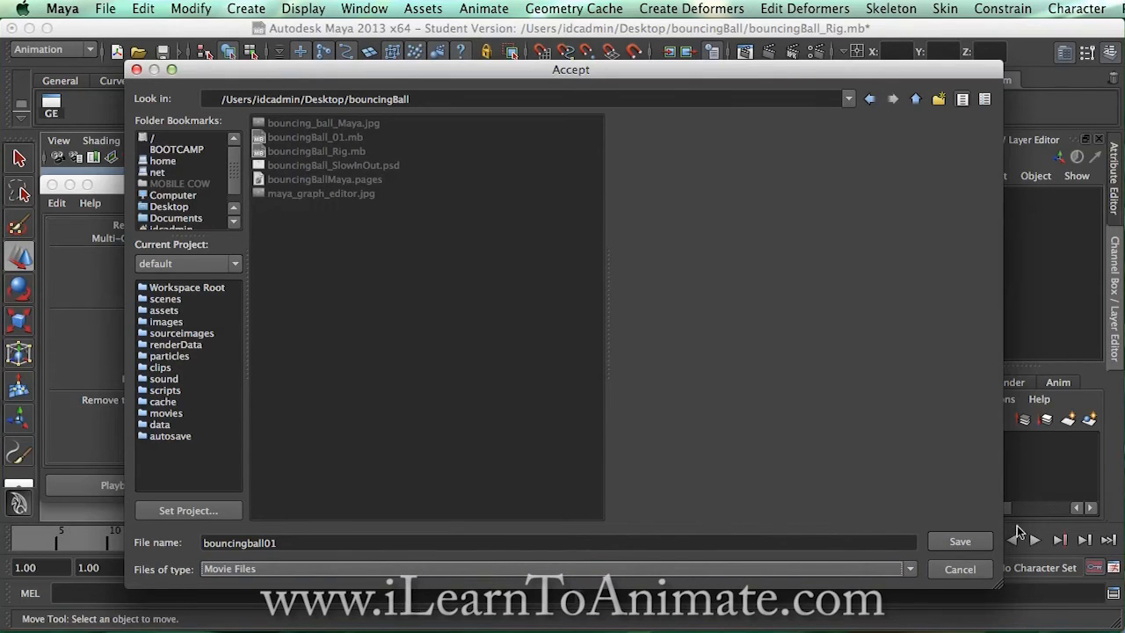
{"action": "left_click", "coordinate": [960, 541]}
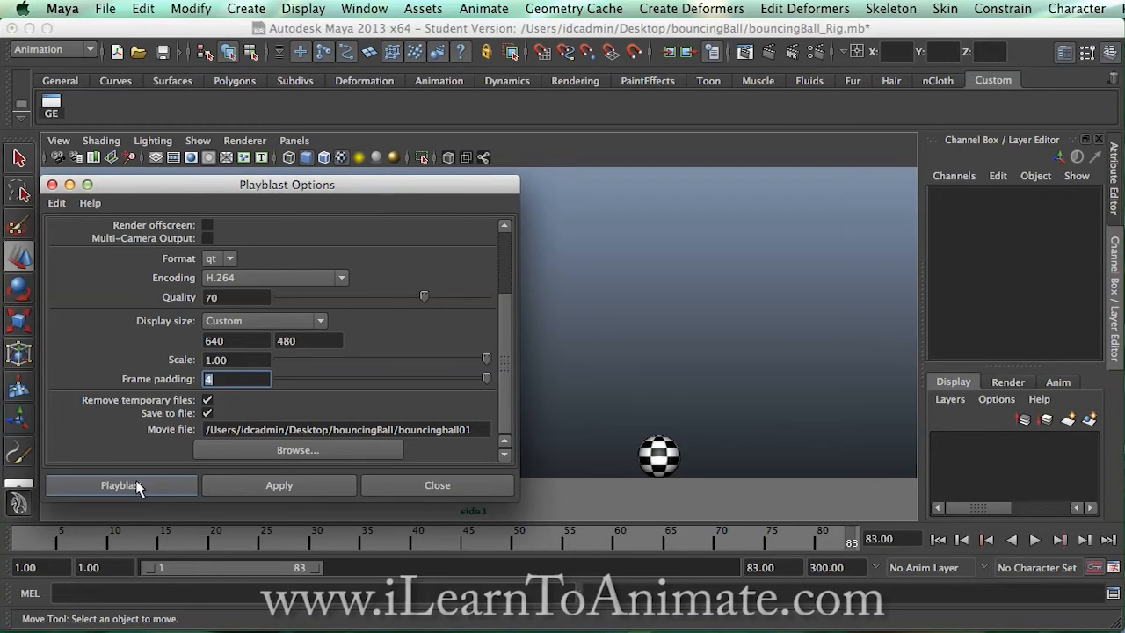
Move the Playblast Options window off the side view and run the playblast.
{"action": "left_click_drag", "start_coordinate": [287, 184], "coordinate": [579, 193]}
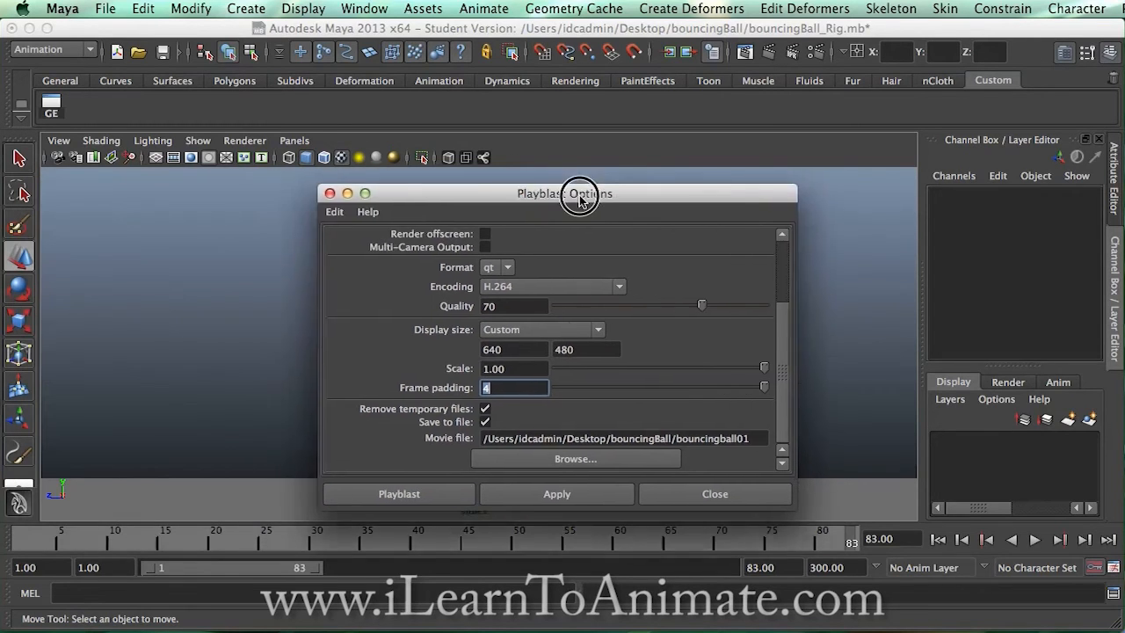
{"action": "left_click_drag", "start_coordinate": [579, 193], "coordinate": [948, 303]}
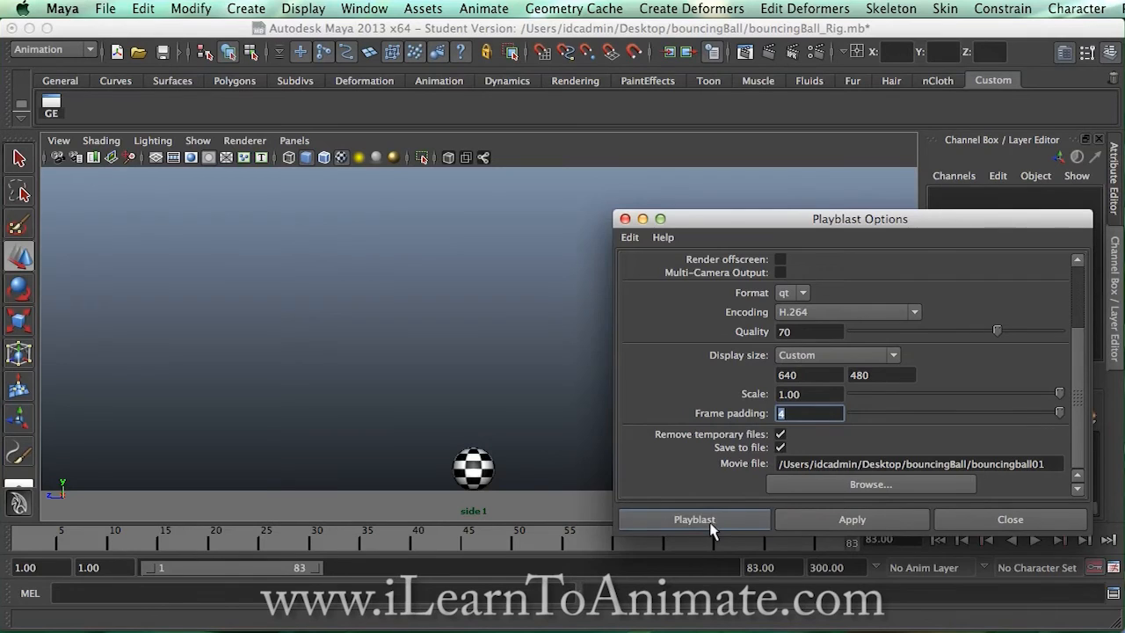
{"action": "left_click", "coordinate": [695, 519]}
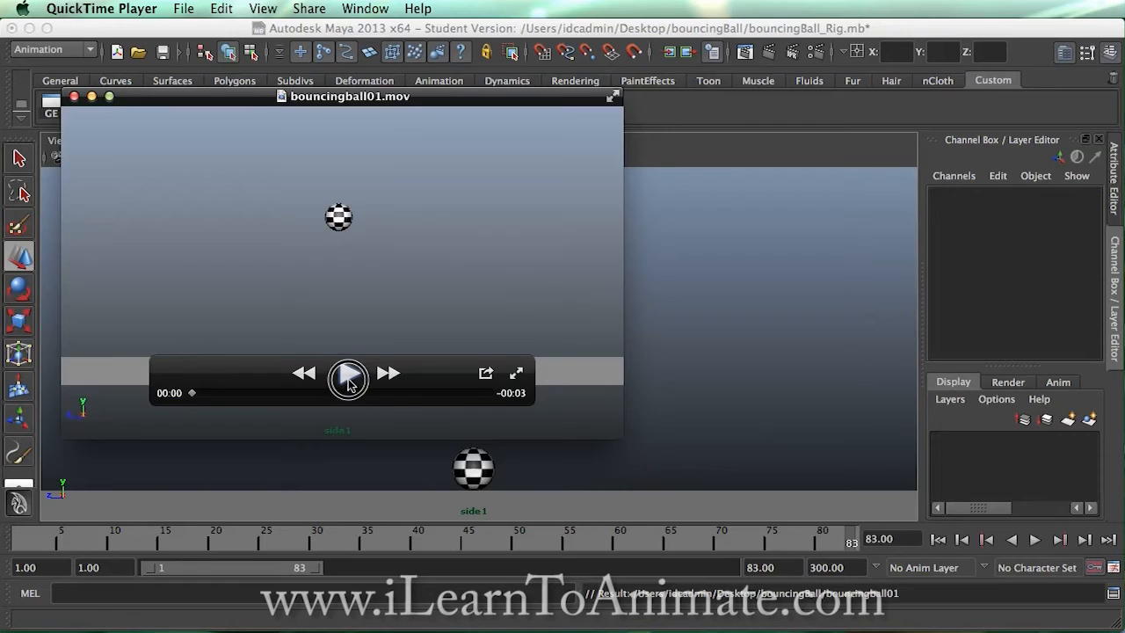
Play bouncingball01.mov in QuickTime Player through to the end.
{"action": "left_click", "coordinate": [347, 373]}
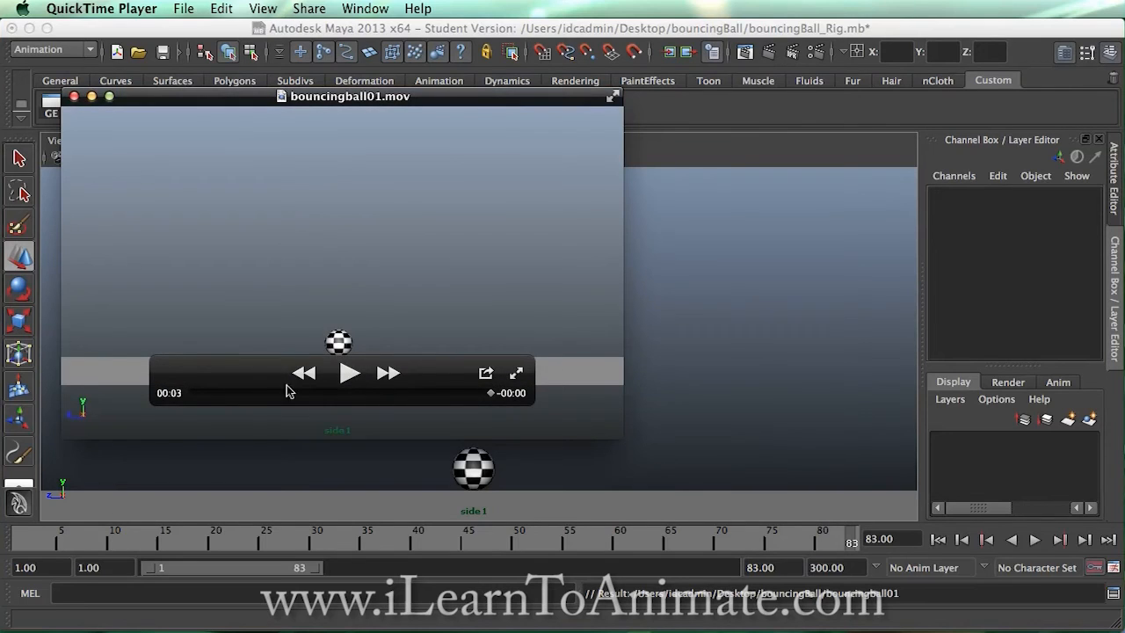
{"action": "left_click", "coordinate": [349, 372]}
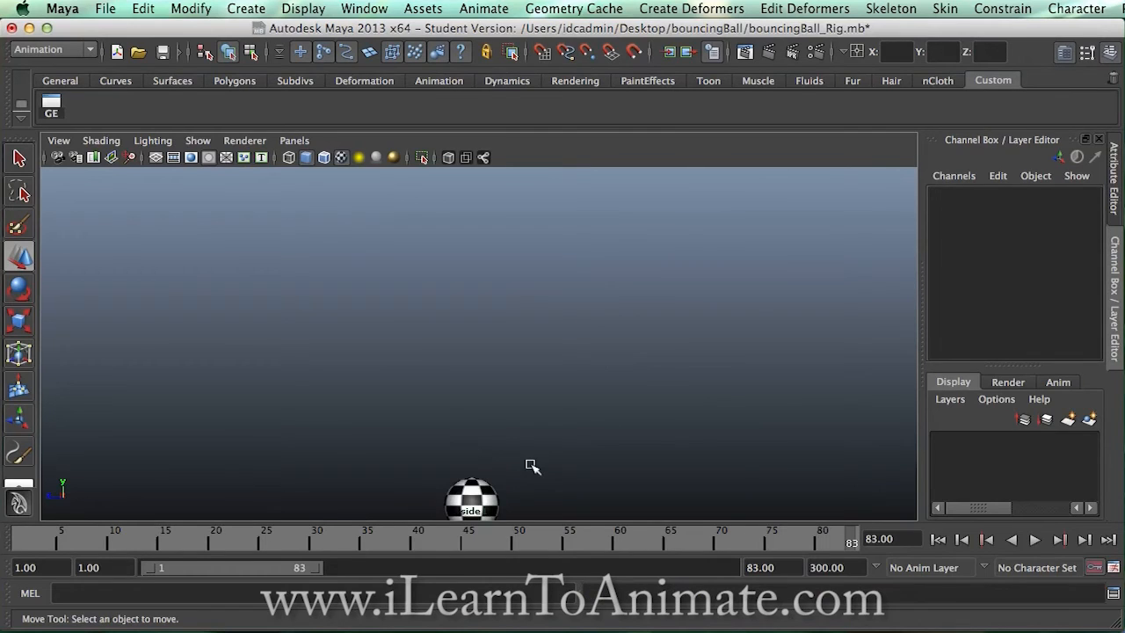
{"action": "mouse_move", "coordinate": [246, 217]}
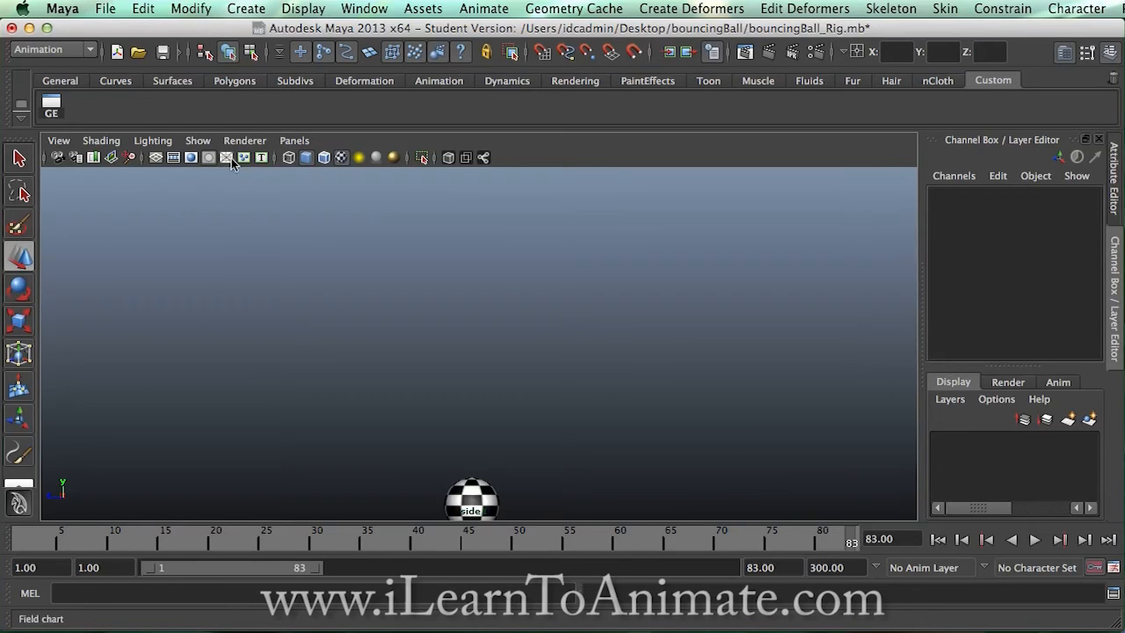
{"action": "mouse_move", "coordinate": [260, 157]}
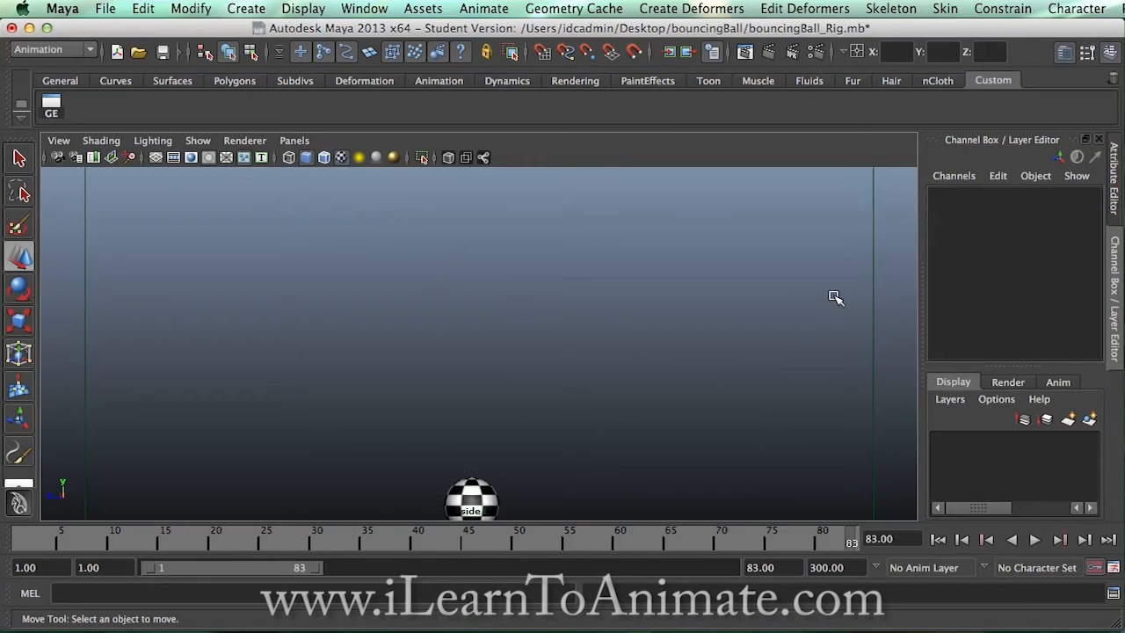
{"action": "mouse_move", "coordinate": [740, 380]}
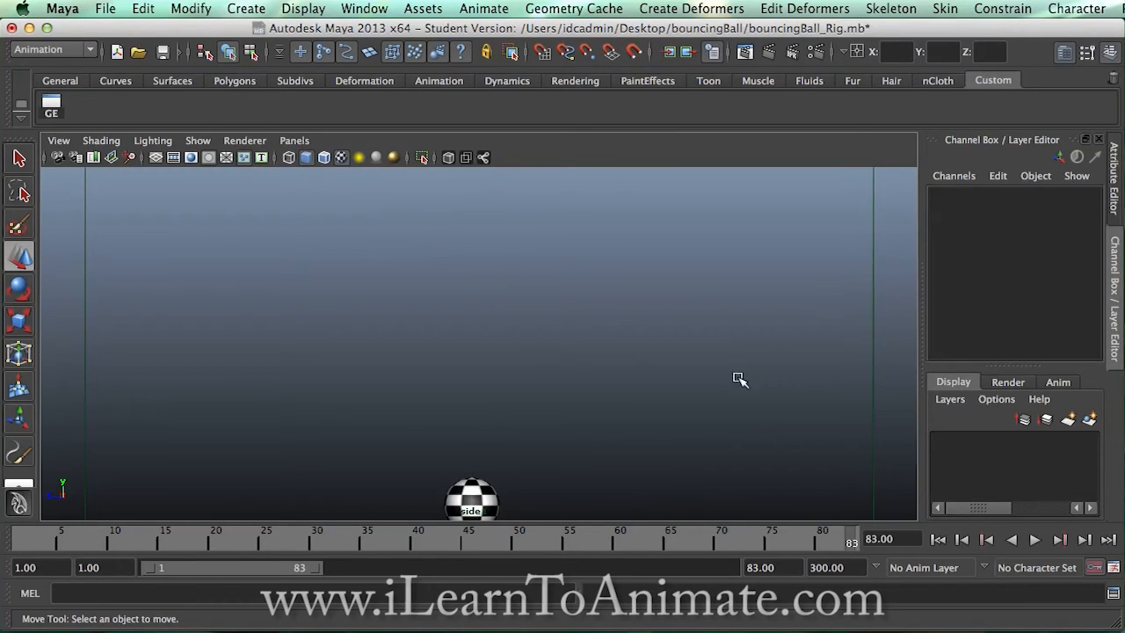
{"action": "mouse_move", "coordinate": [182, 368]}
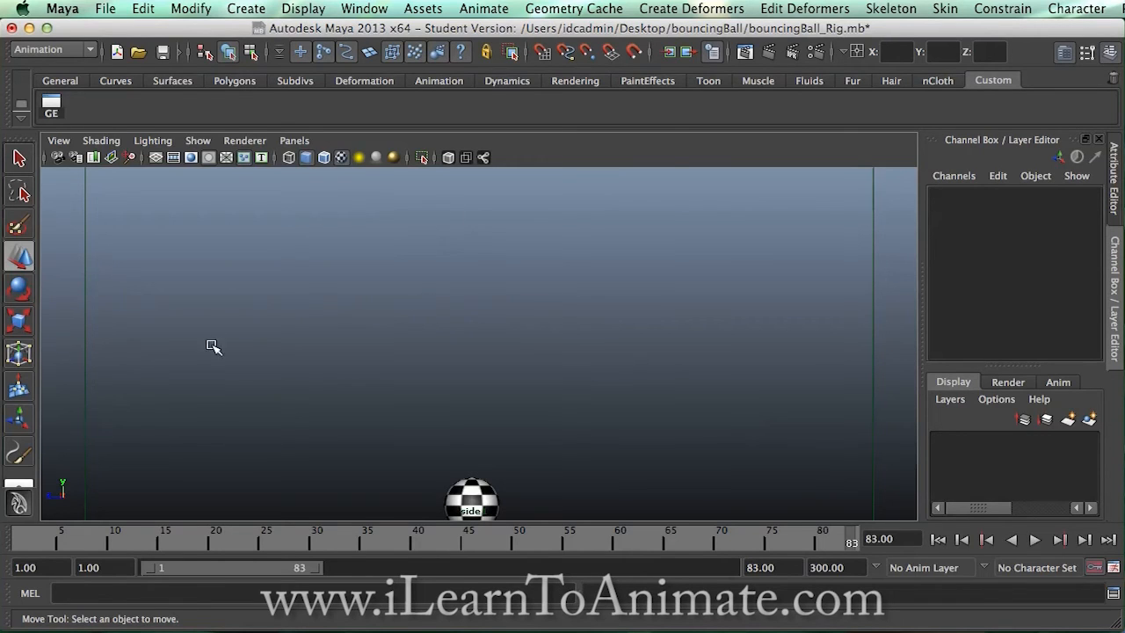
{"action": "mouse_move", "coordinate": [912, 297]}
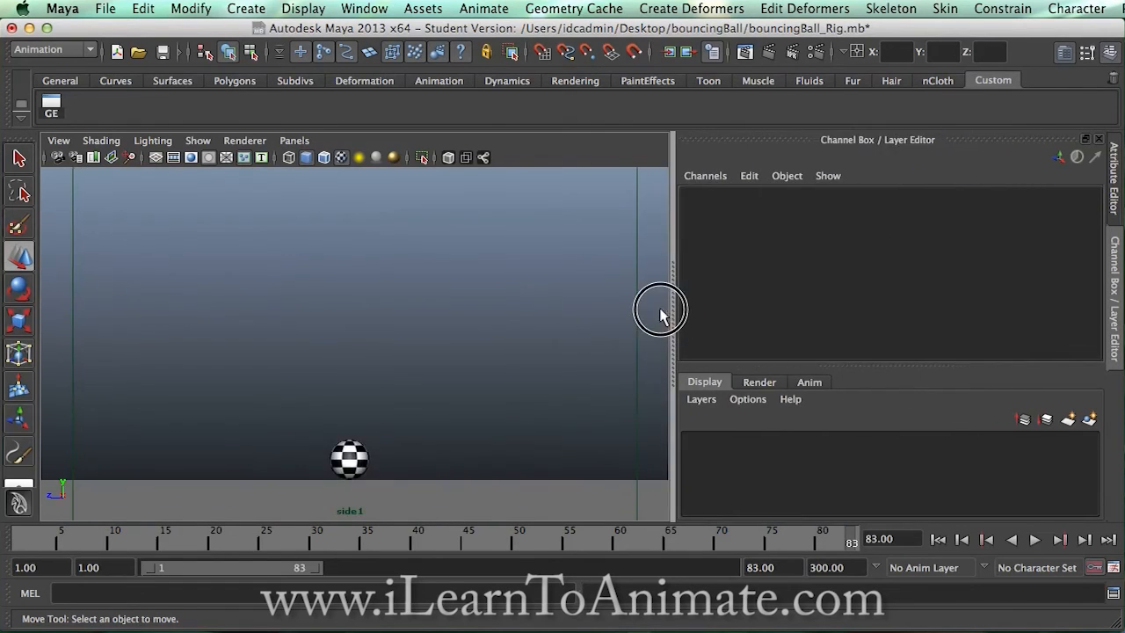
Narrow the side view to fit the resolution gate, scrub to frame 53, and open Window menu.
{"action": "left_click_drag", "start_coordinate": [666, 315], "coordinate": [507, 290]}
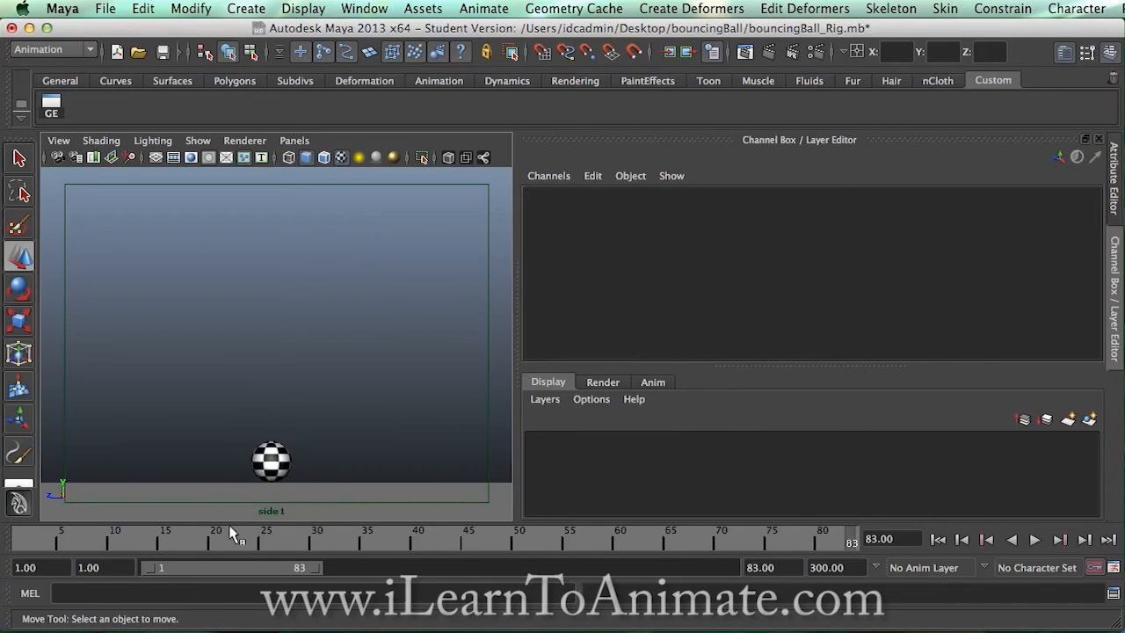
{"action": "left_click", "coordinate": [181, 532]}
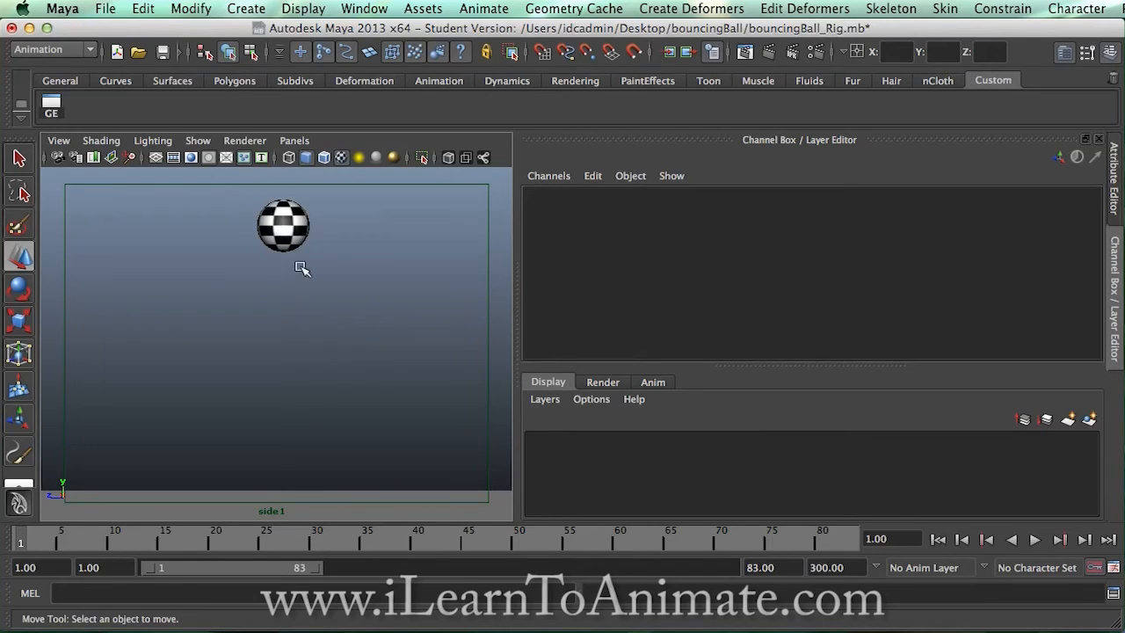
{"action": "mouse_move", "coordinate": [293, 488]}
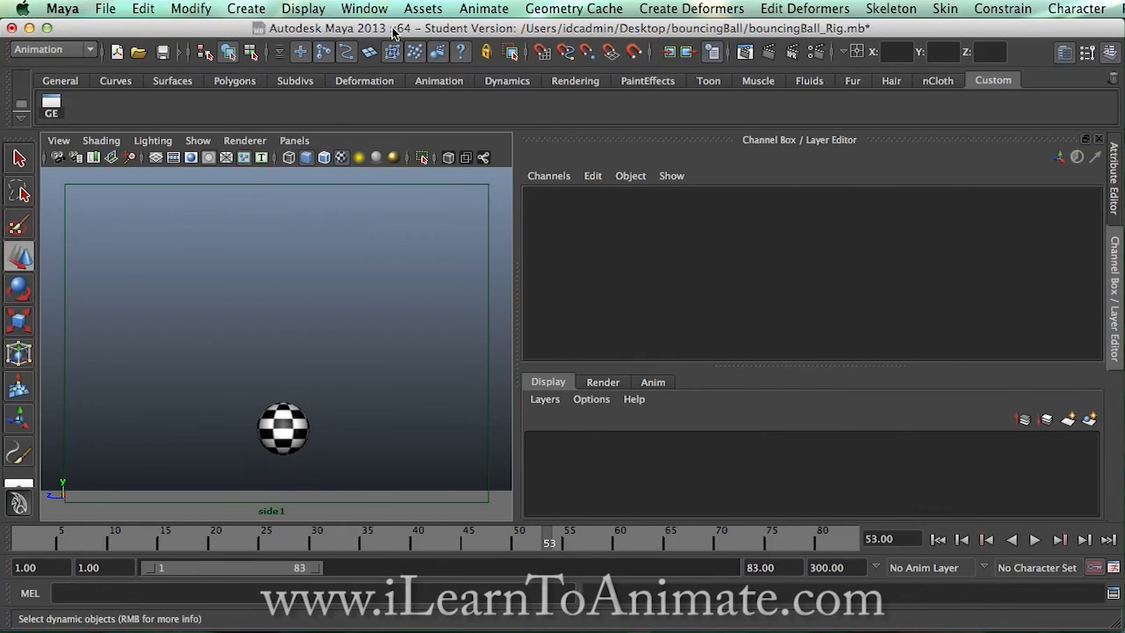
{"action": "left_click", "coordinate": [364, 9]}
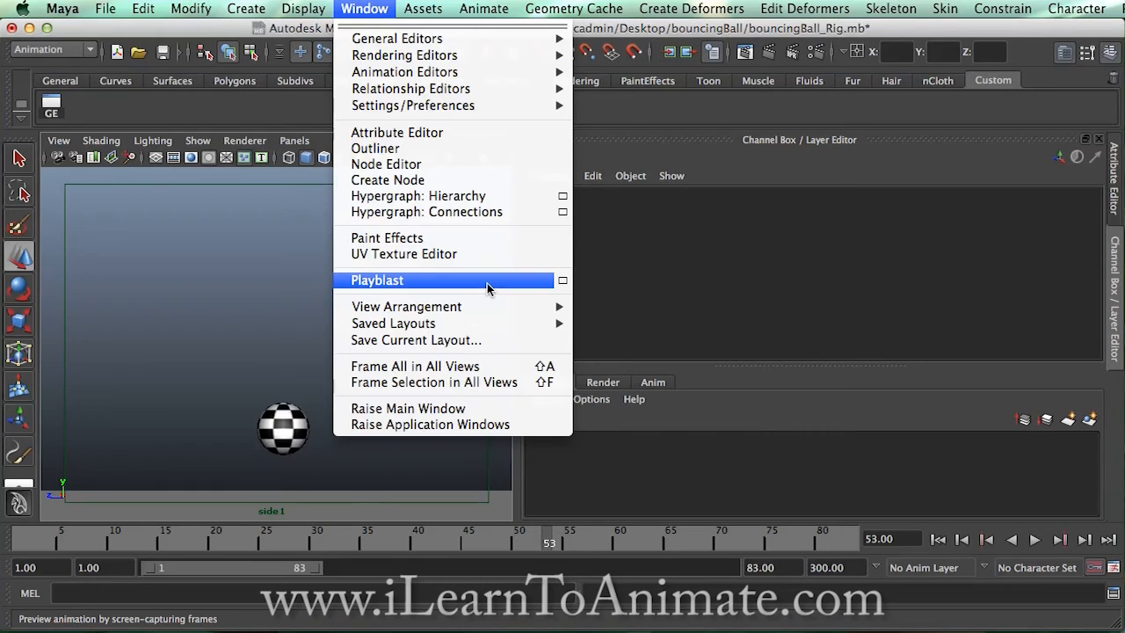
{"action": "left_click", "coordinate": [377, 280]}
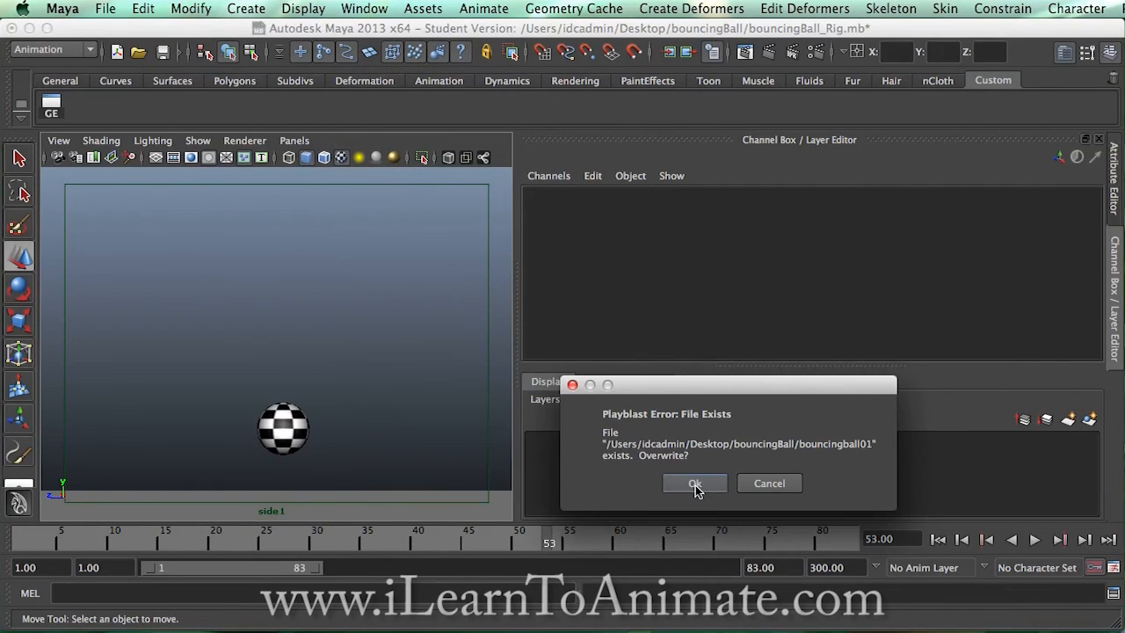
{"action": "left_click", "coordinate": [694, 483]}
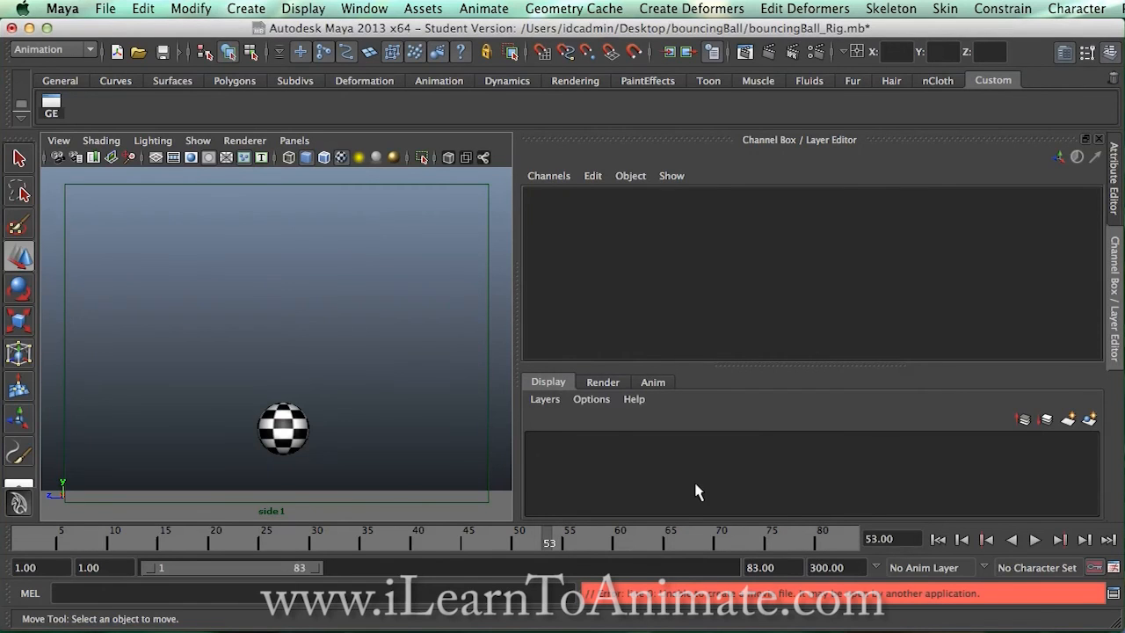
{"action": "left_click", "coordinate": [364, 8]}
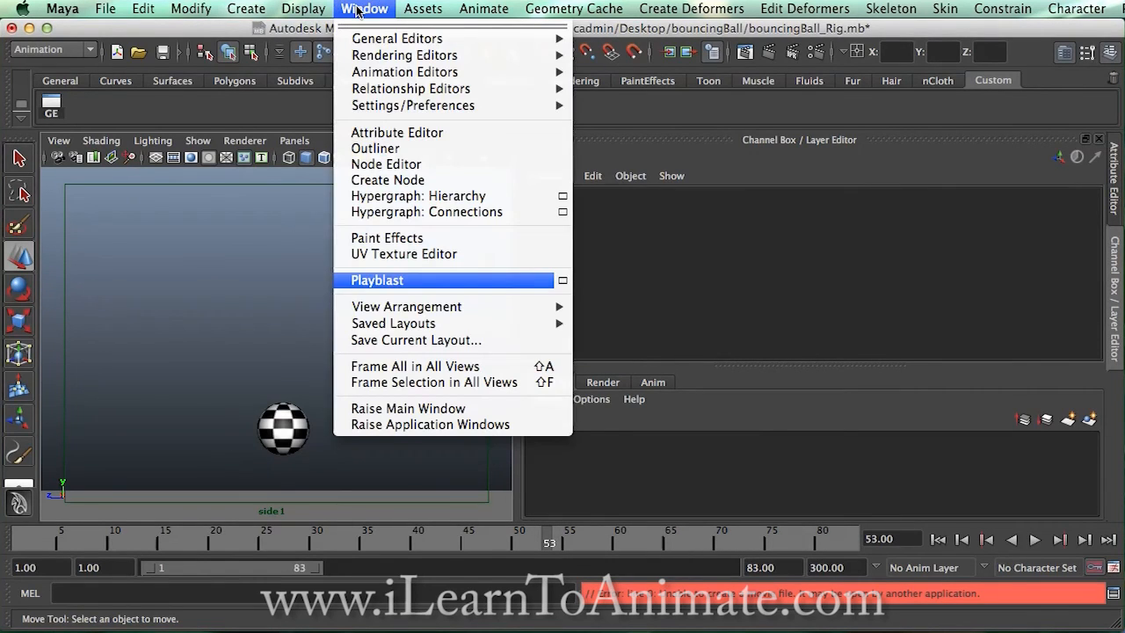
{"action": "mouse_move", "coordinate": [563, 280]}
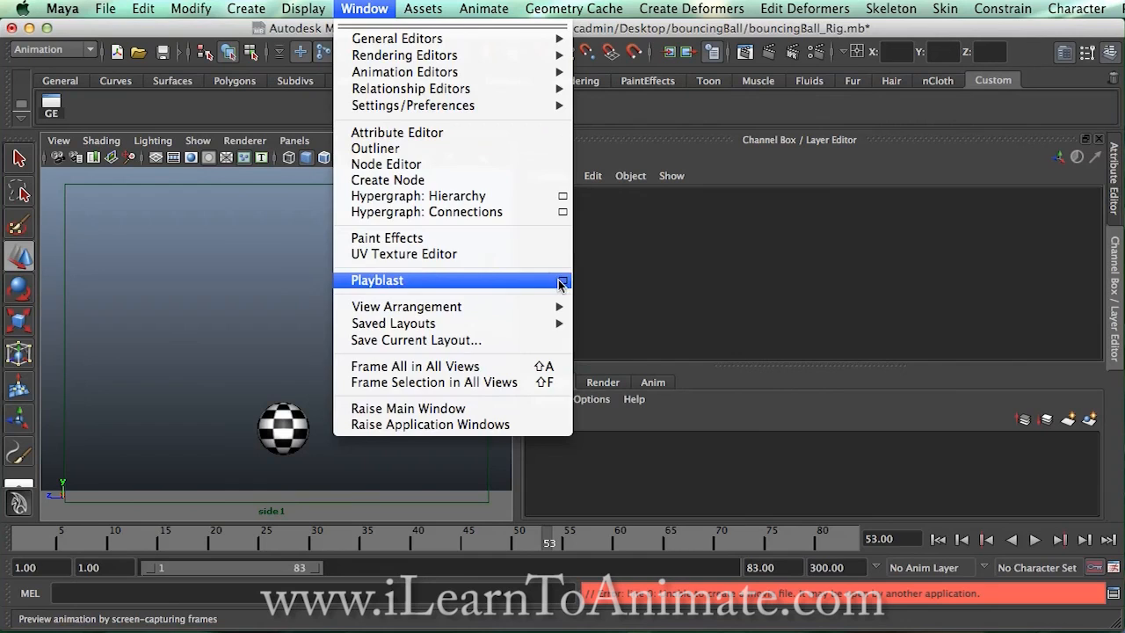
Playblast the framed animation to a movie named bouncingball02 in the bouncingBall folder.
{"action": "left_click", "coordinate": [561, 283]}
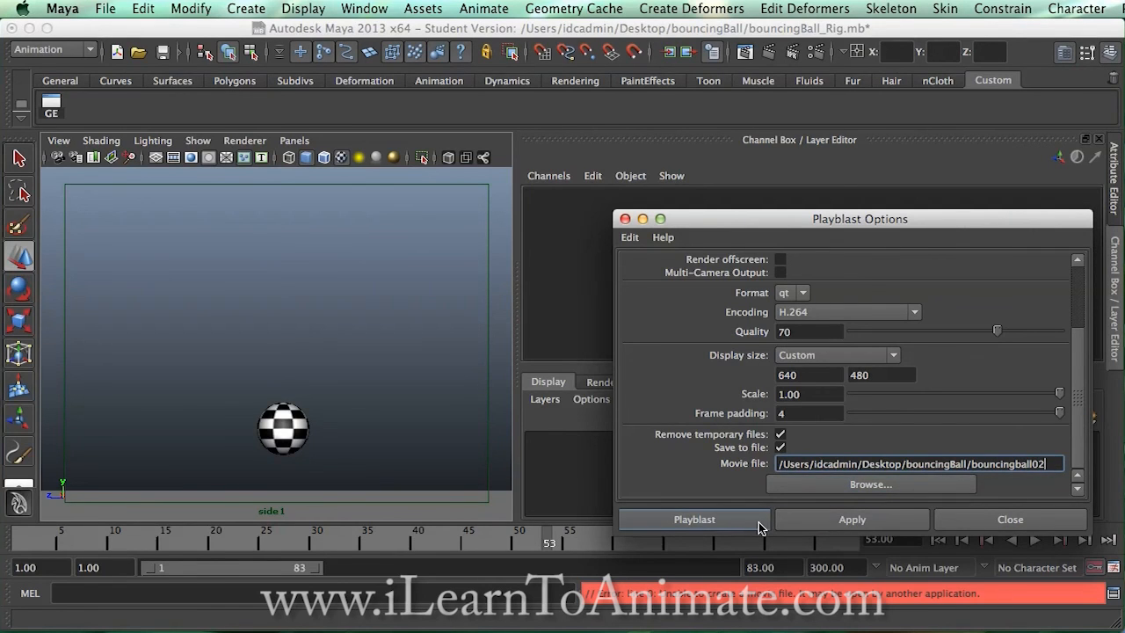
{"action": "left_click", "coordinate": [694, 518]}
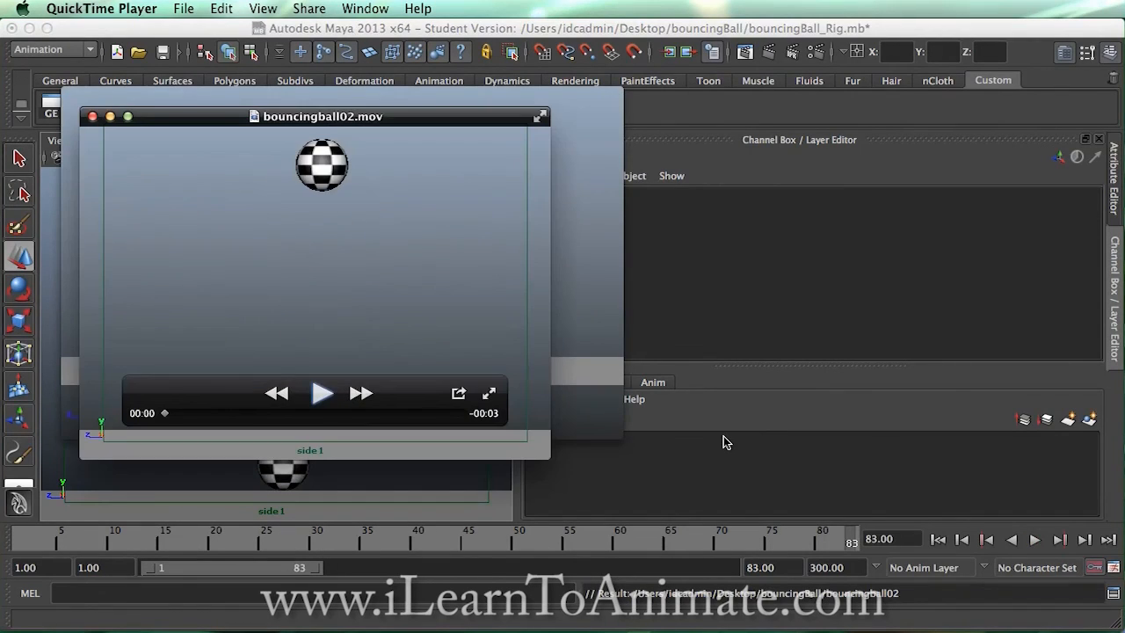
{"action": "mouse_move", "coordinate": [343, 385]}
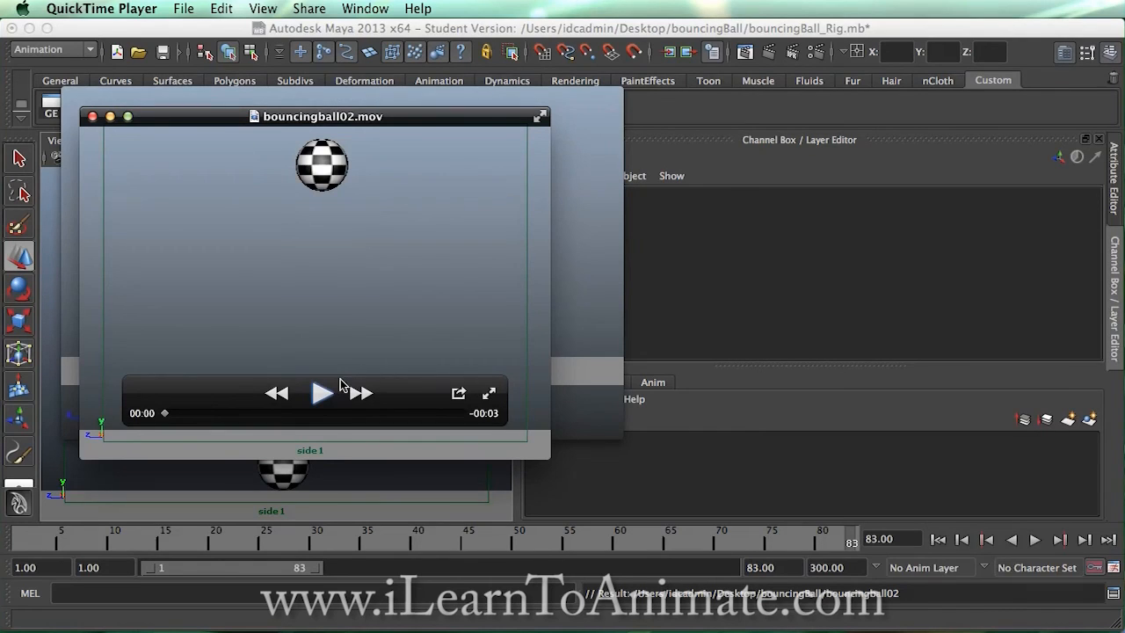